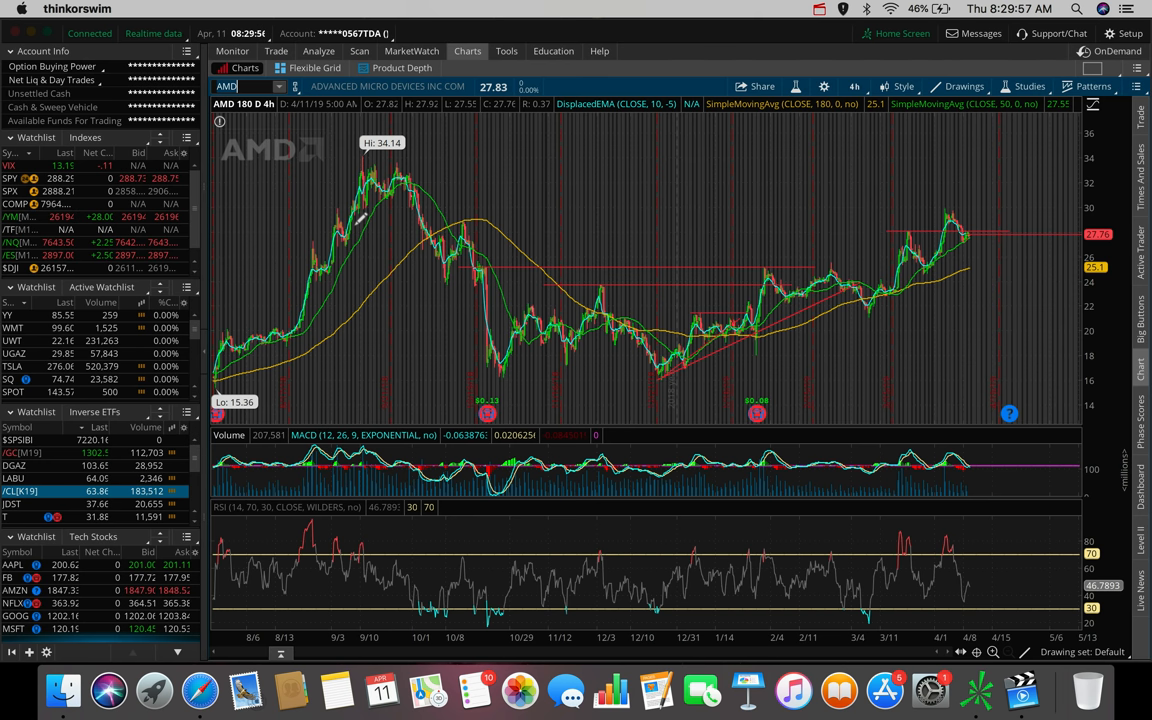
# Place a horizontal price level at about 29.35 on the AMD chart and show Live News.
pyautogui.click(962, 86)
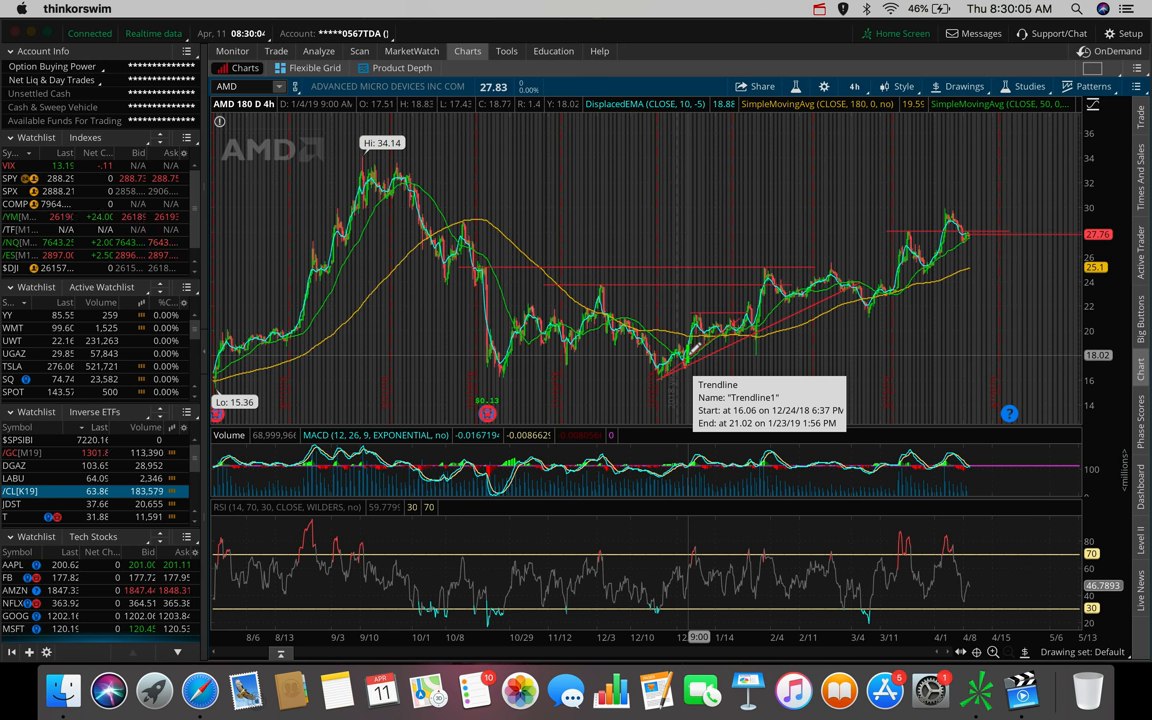
pyautogui.moveTo(970, 203)
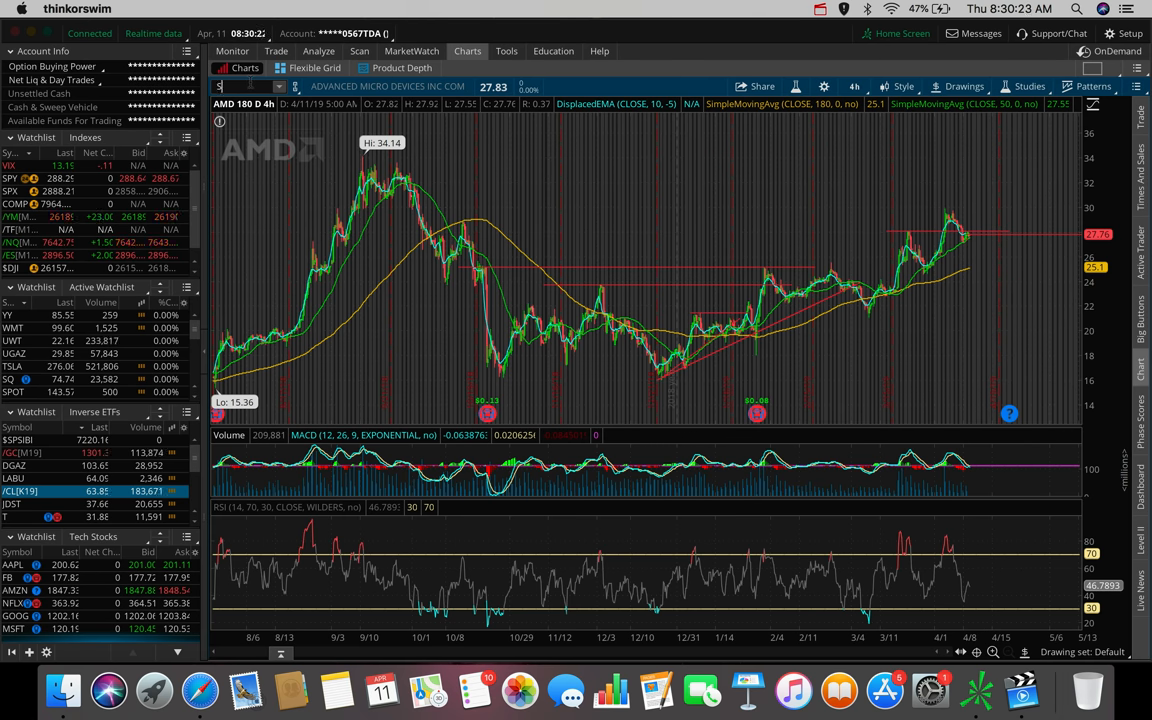
pyautogui.write('SBUX')
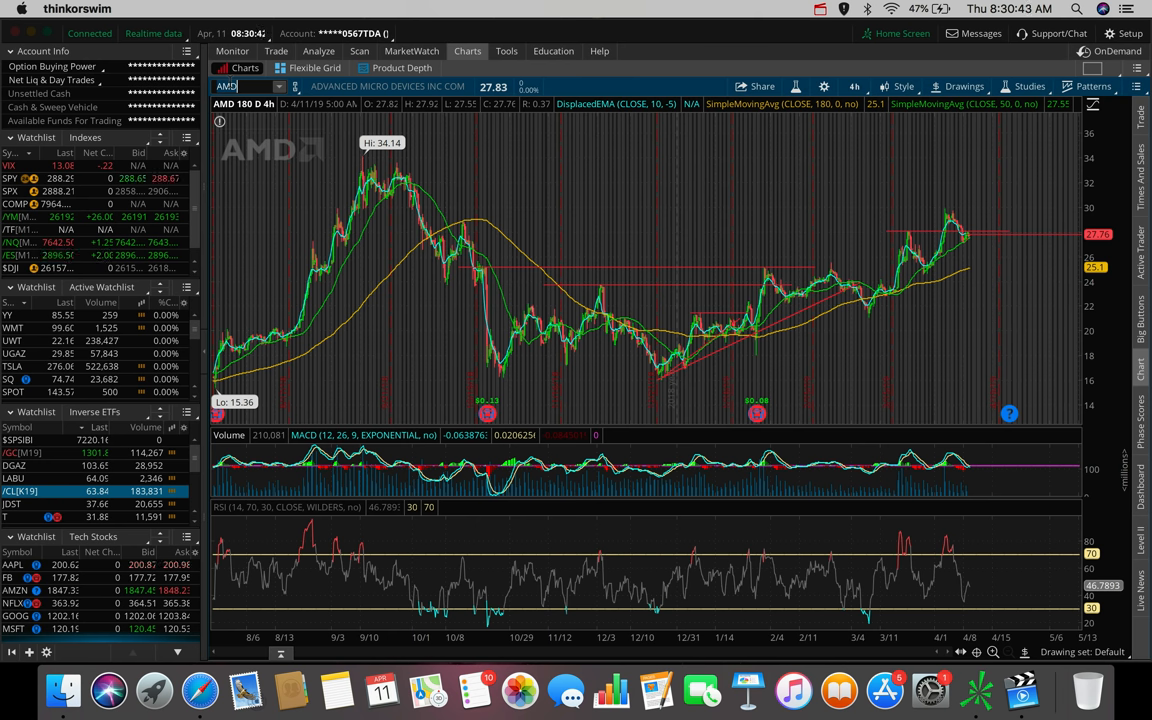
pyautogui.moveTo(388, 165)
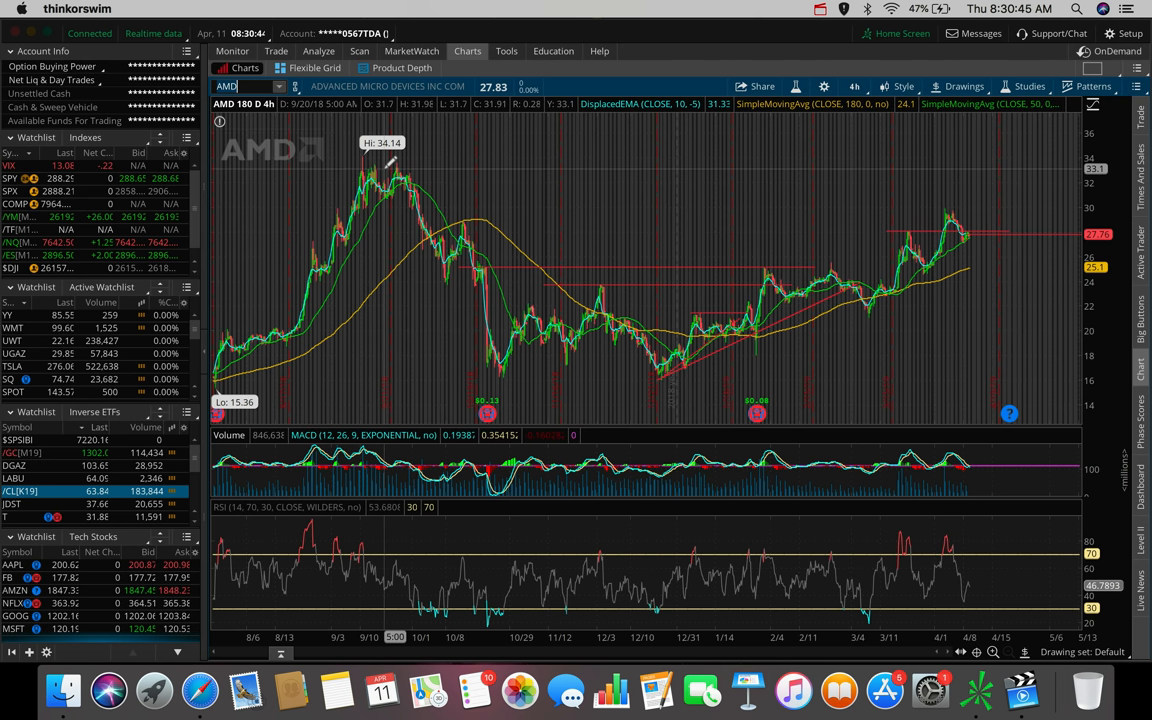
pyautogui.moveTo(718, 400)
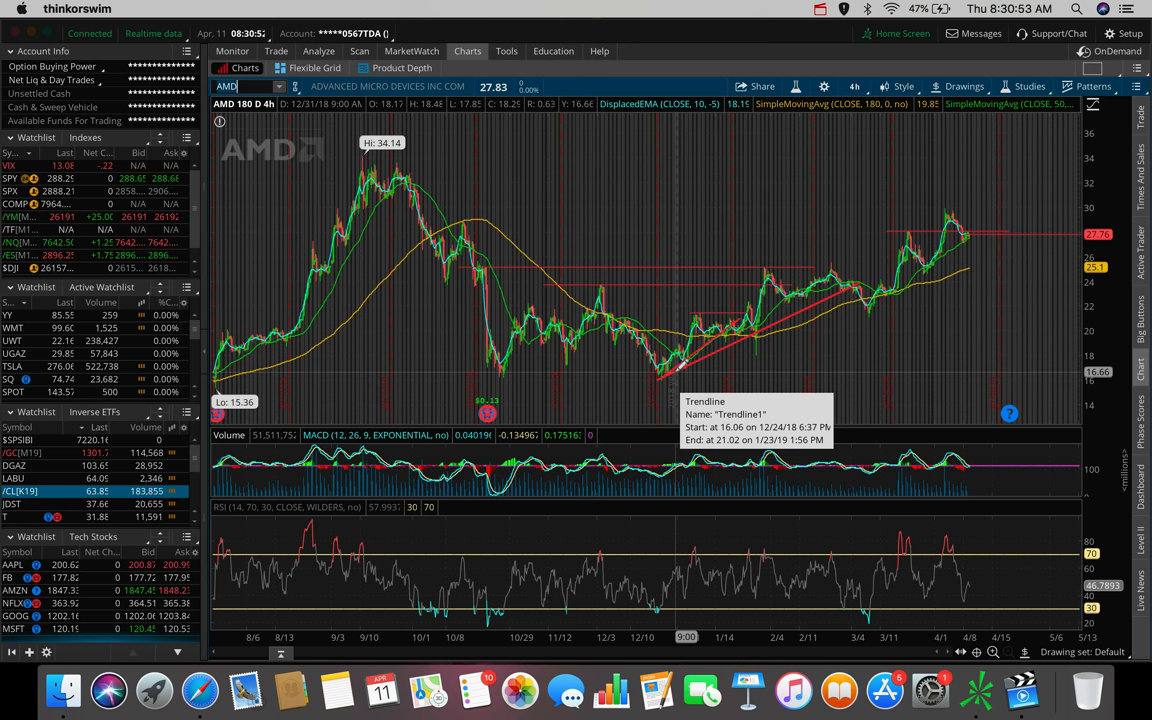
pyautogui.moveTo(785, 315)
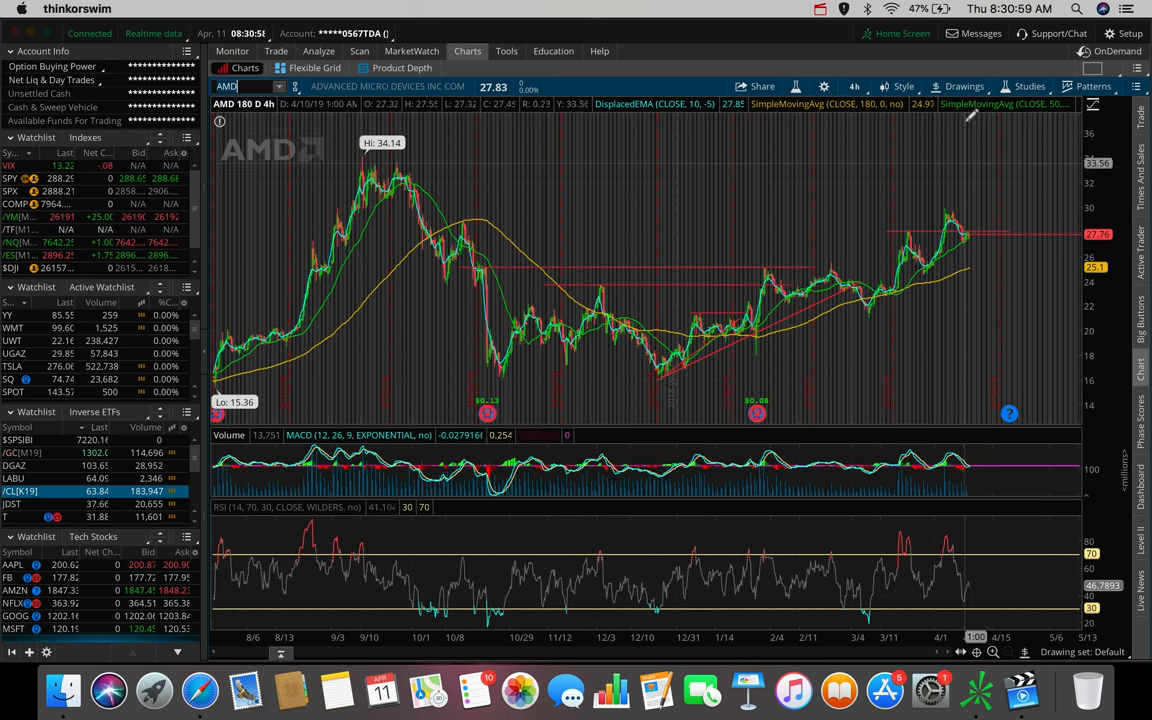
pyautogui.moveTo(930, 245)
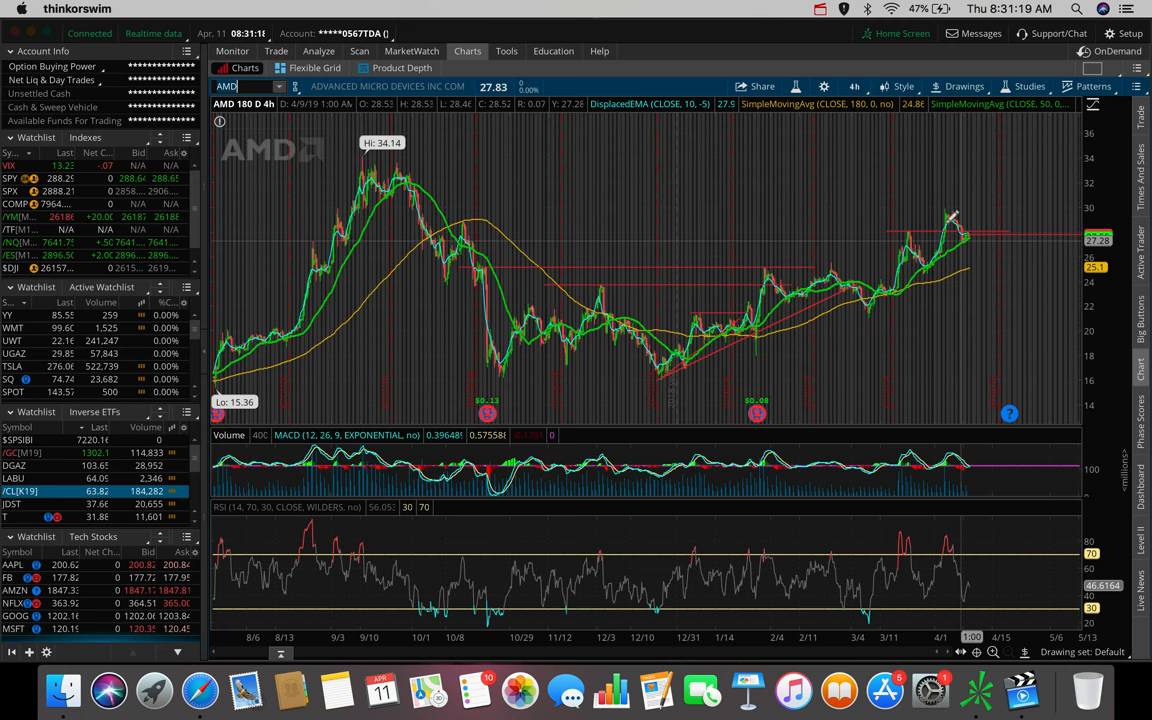
pyautogui.moveTo(950, 210)
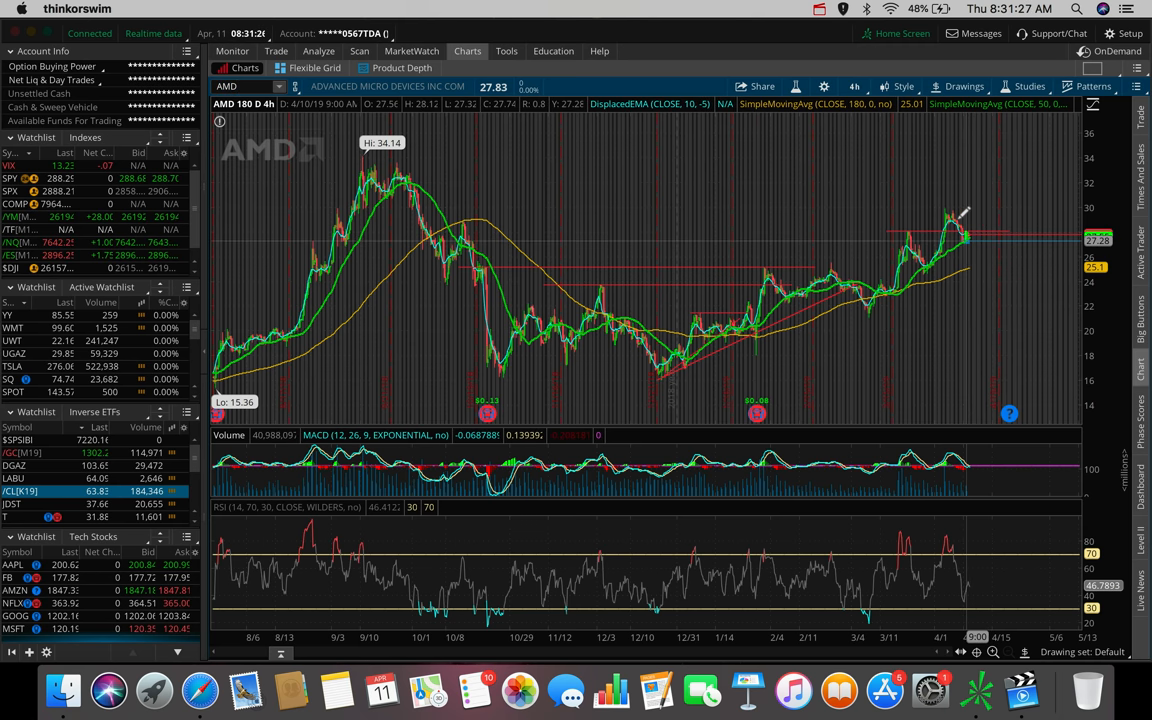
pyautogui.click(962, 86)
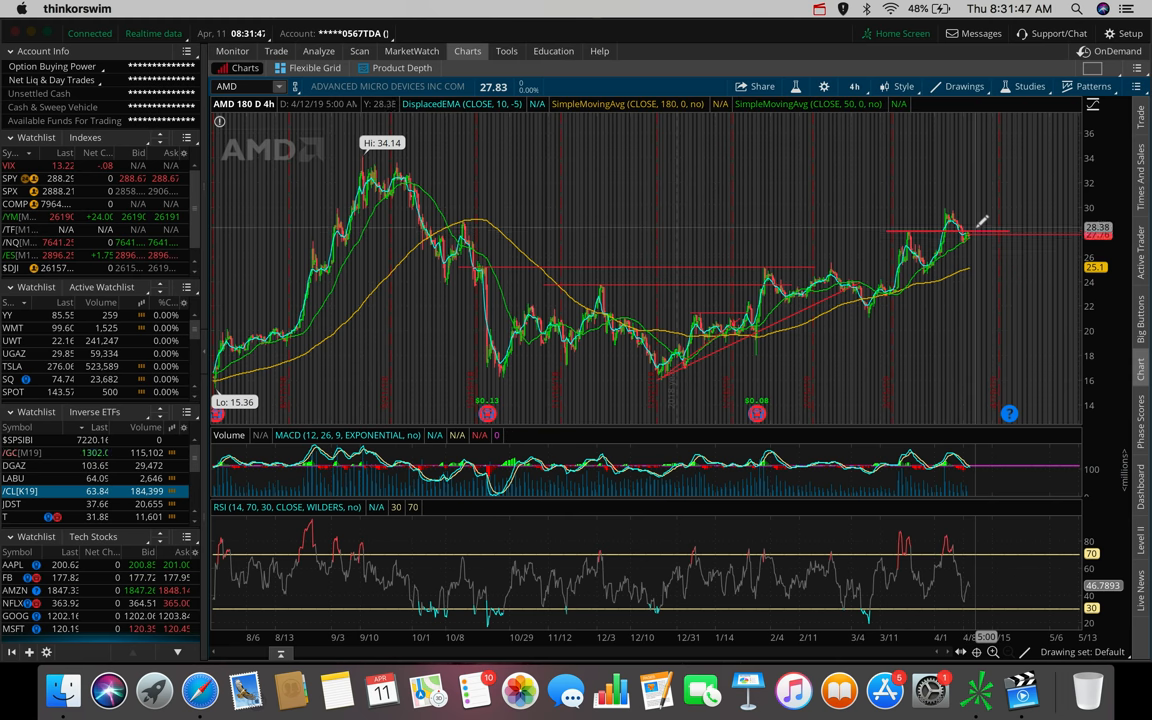
pyautogui.moveTo(985, 217)
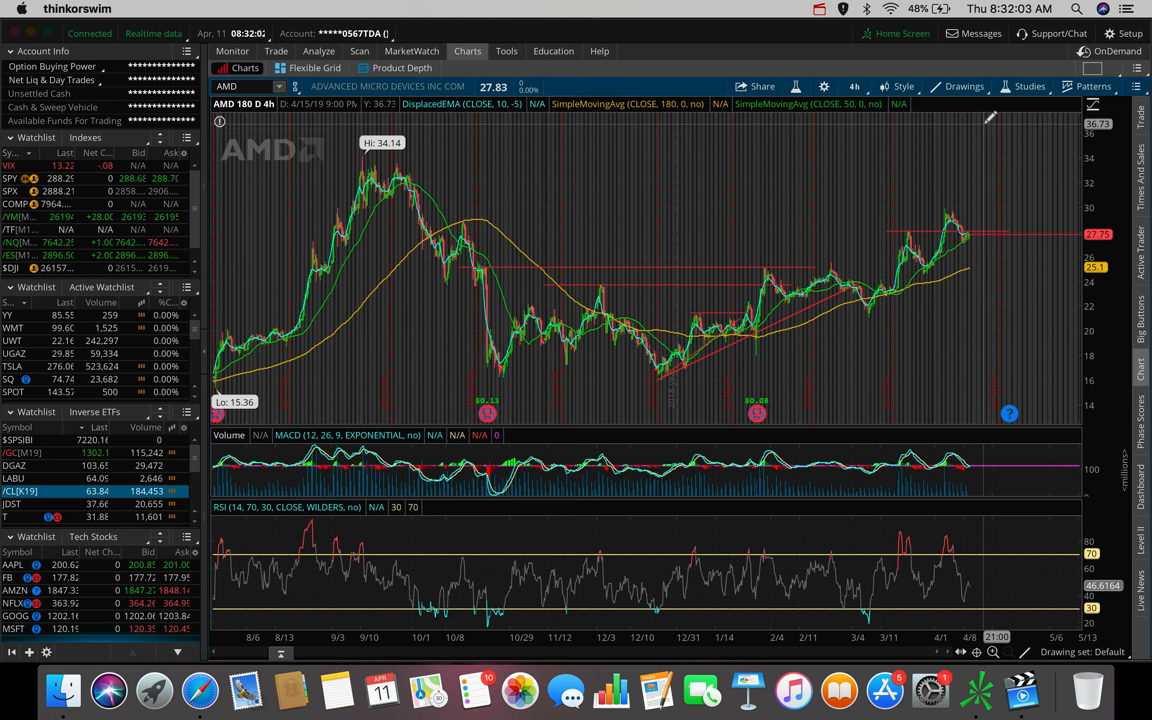
pyautogui.moveTo(990, 195)
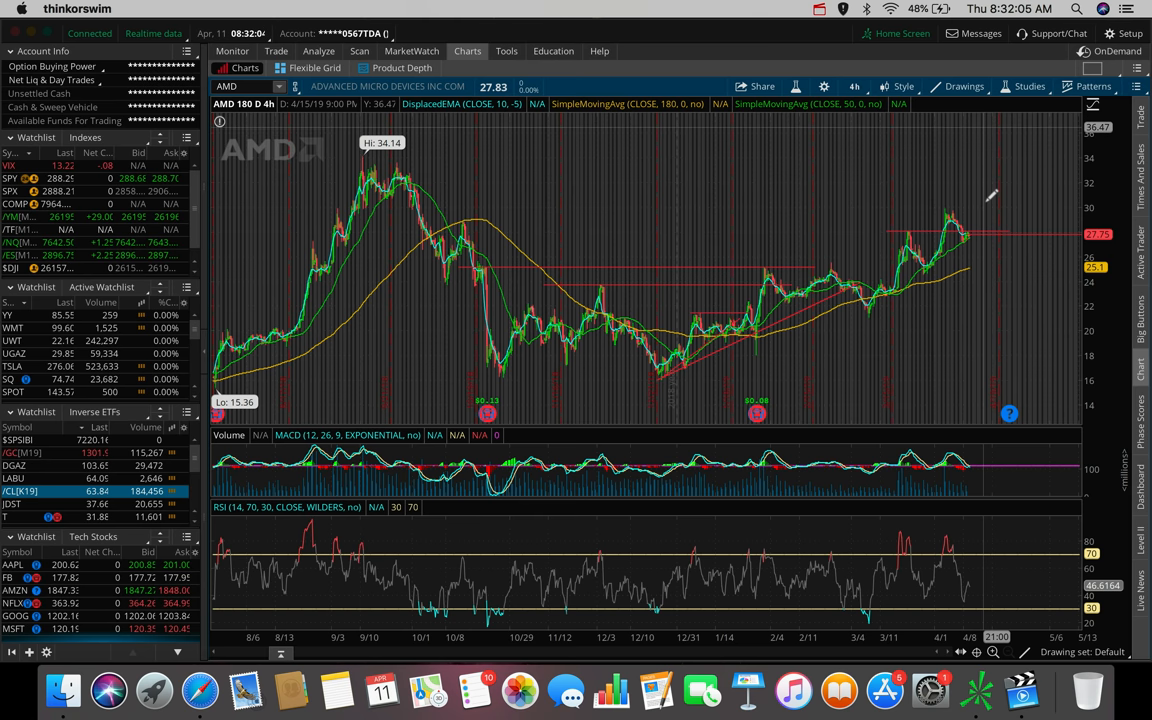
pyautogui.moveTo(985, 195)
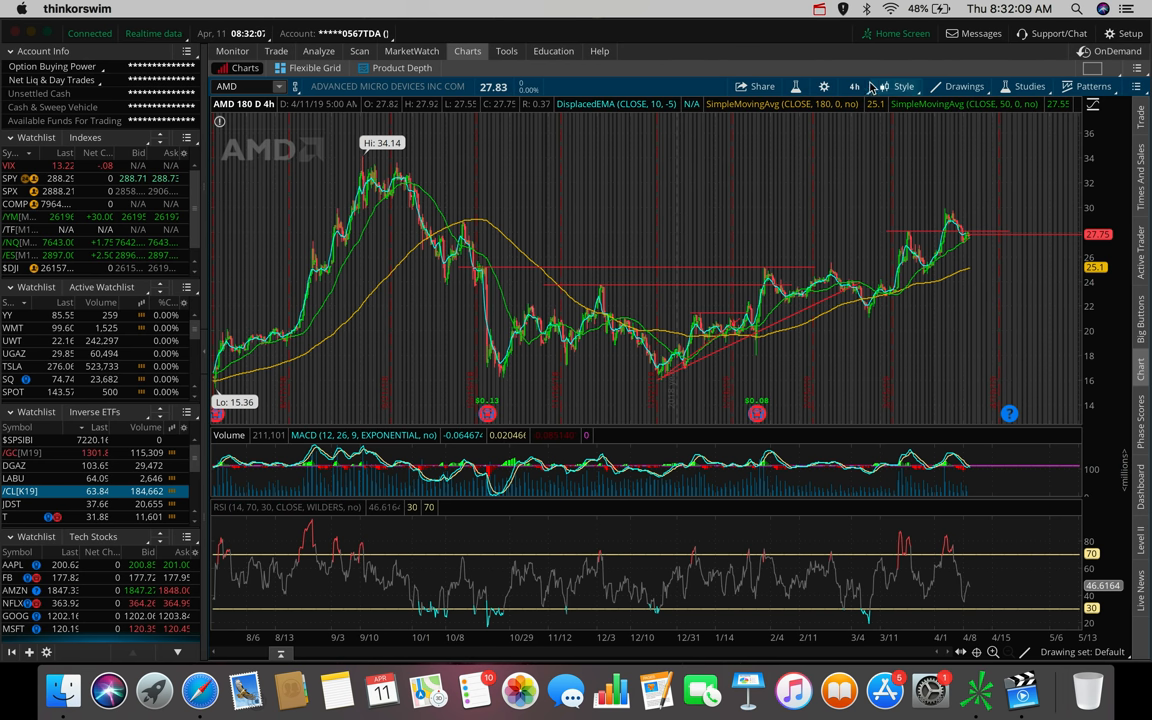
pyautogui.click(963, 86)
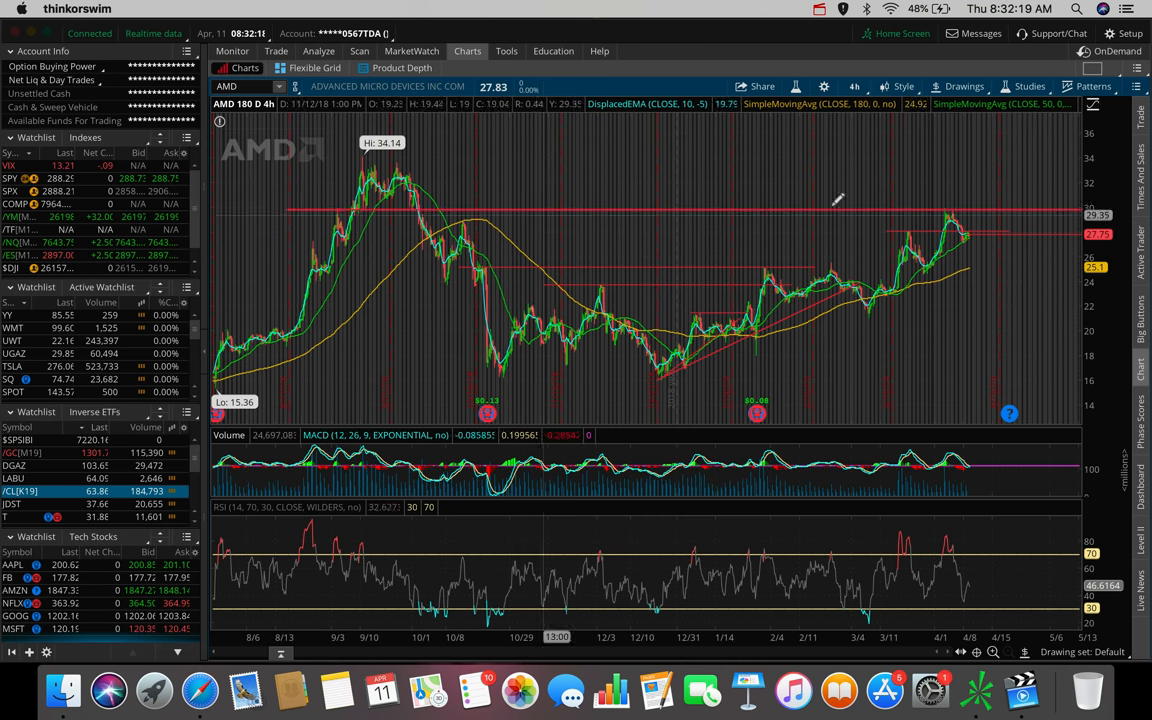
pyautogui.moveTo(955, 205)
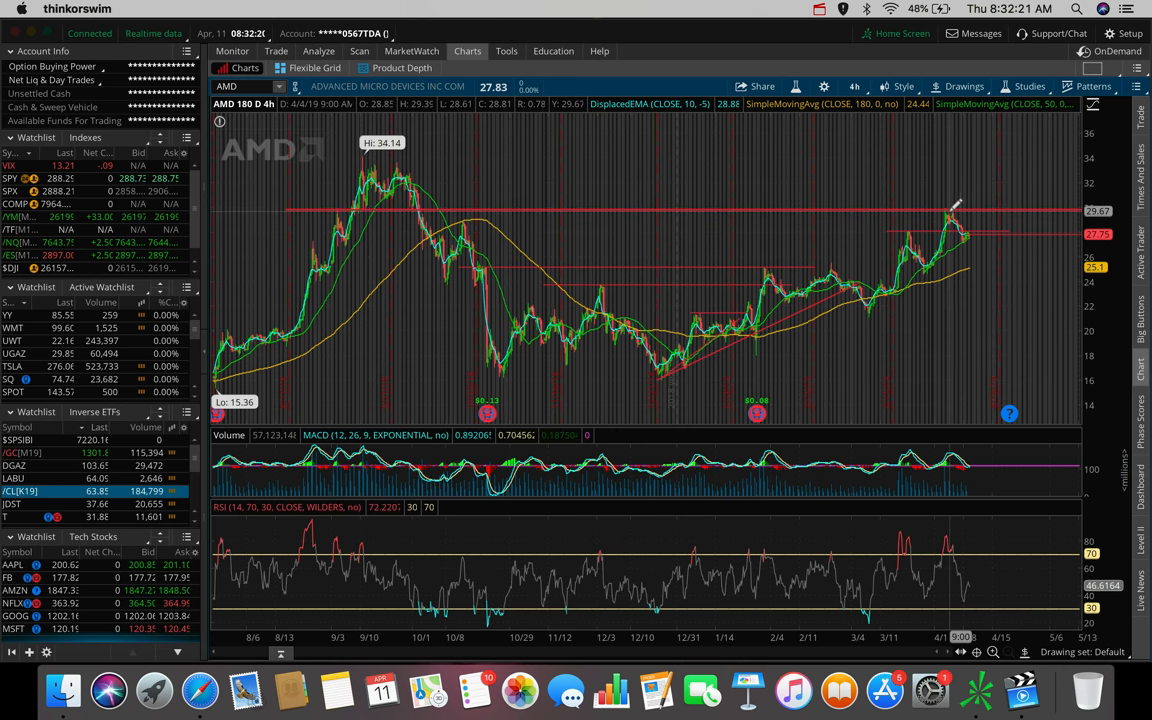
pyautogui.moveTo(345, 205)
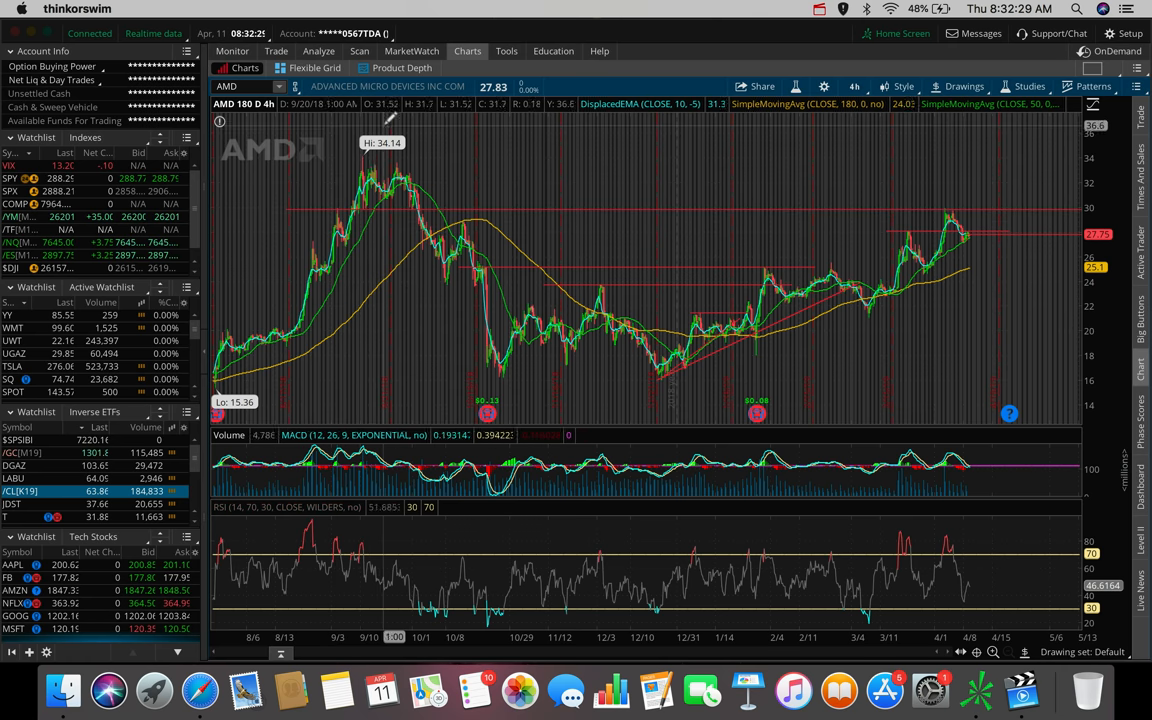
pyautogui.moveTo(372, 160)
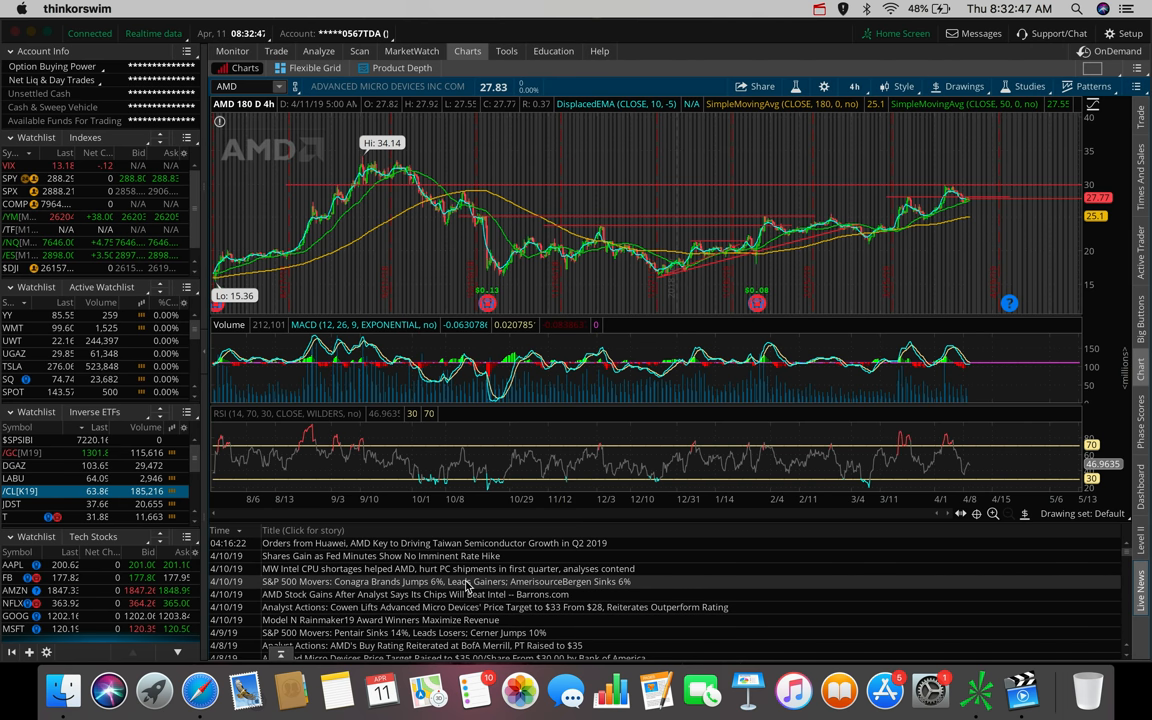
# Collapse the Live News panel so the AMD chart with its 30 line fills the window.
pyautogui.scroll(-3)
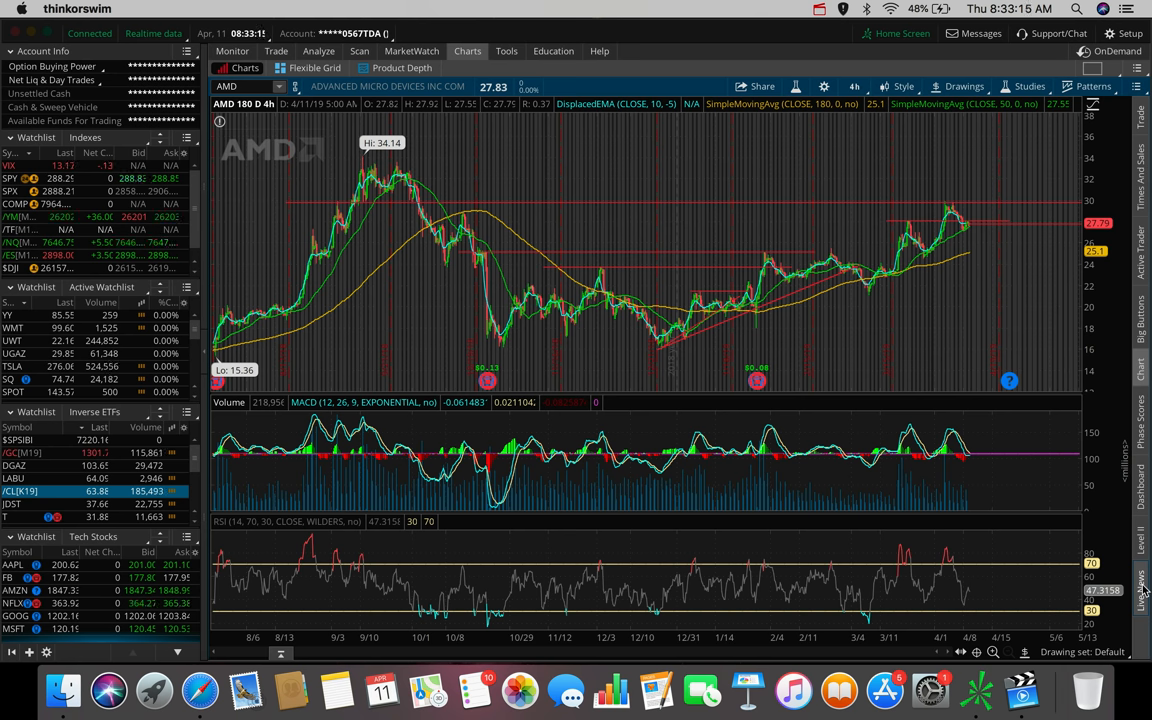
pyautogui.moveTo(968, 232)
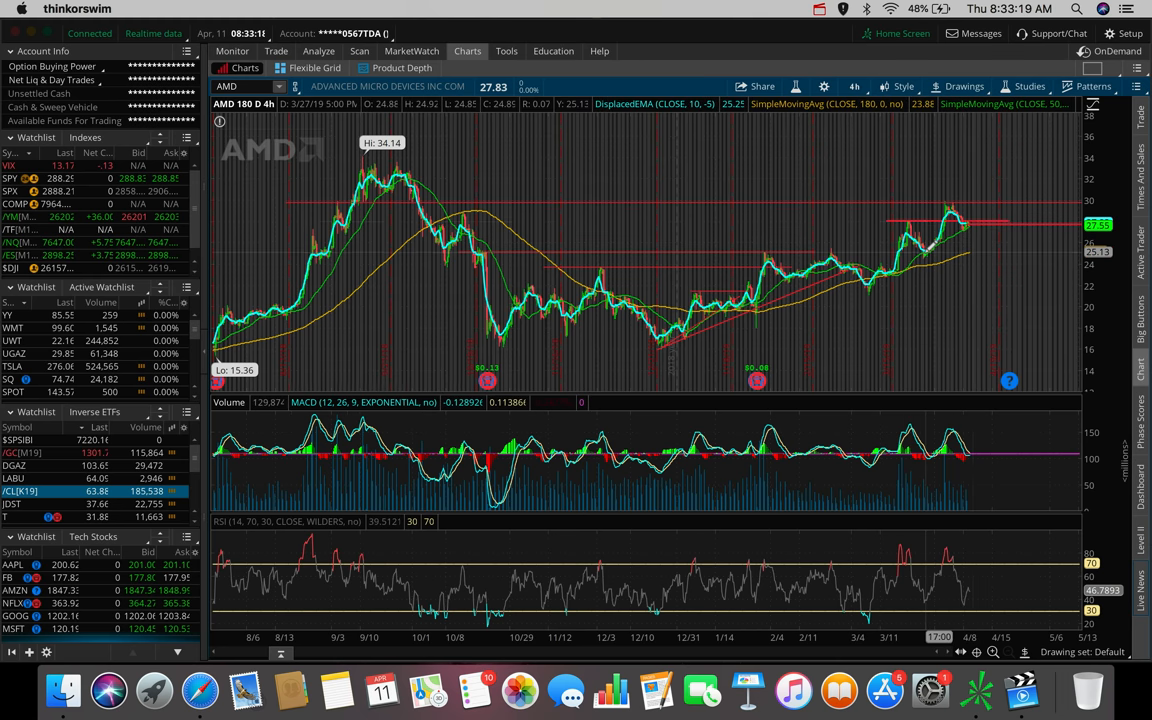
pyautogui.moveTo(967, 155)
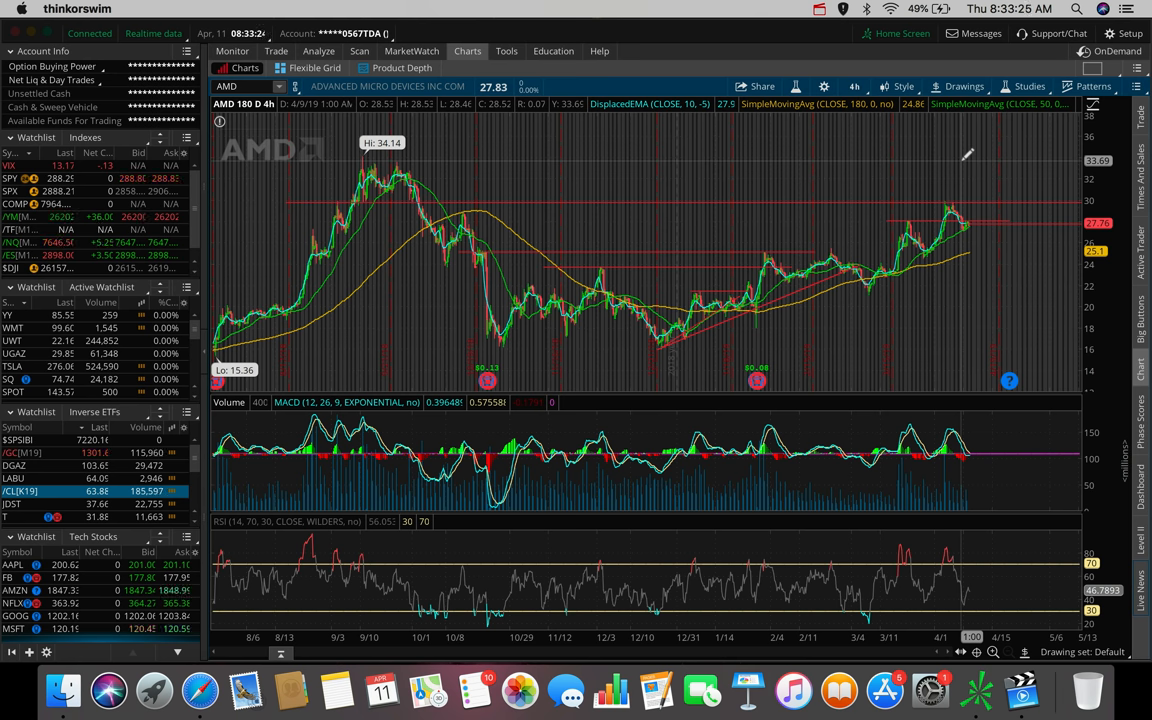
# Check the time frame list, then start entering NVDA in the symbol box.
pyautogui.click(853, 86)
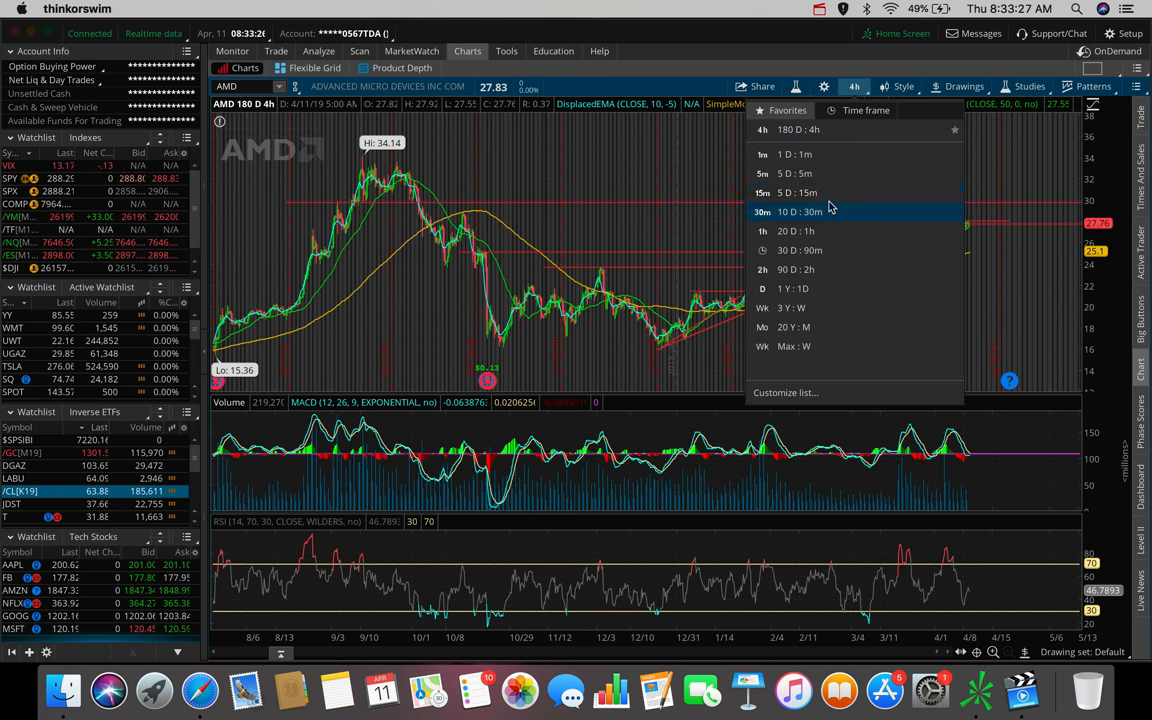
pyautogui.moveTo(828, 192)
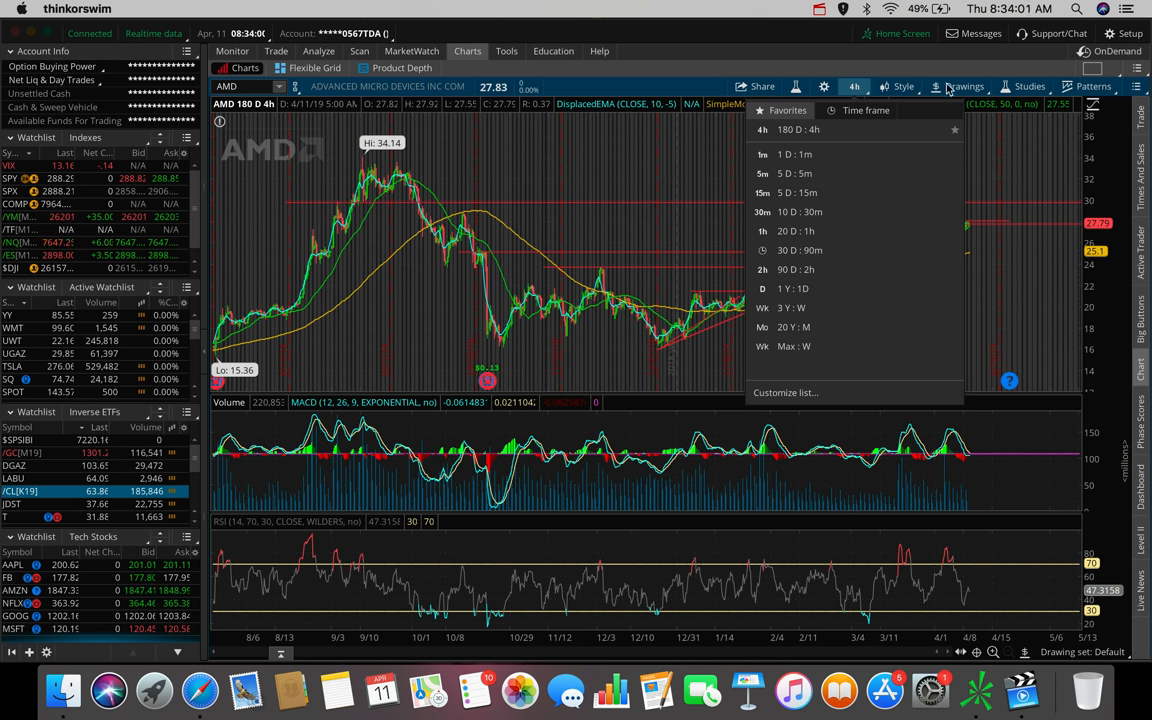
pyautogui.click(963, 86)
pyautogui.write('NVDA')
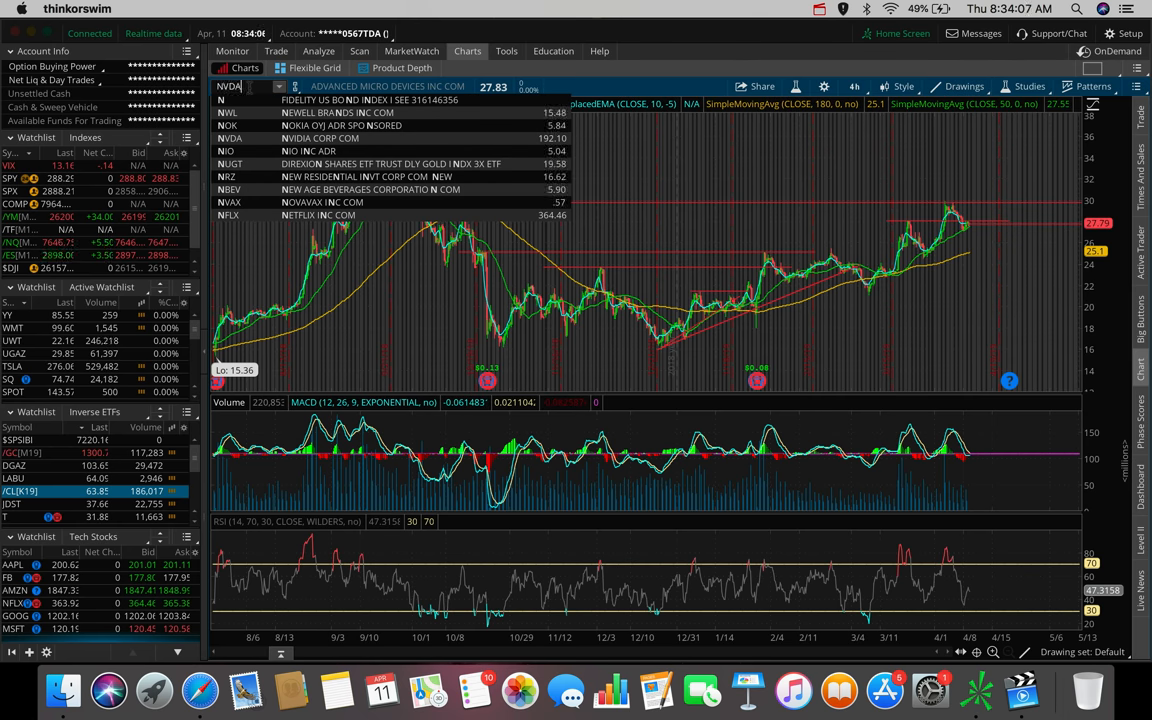
pyautogui.click(321, 138)
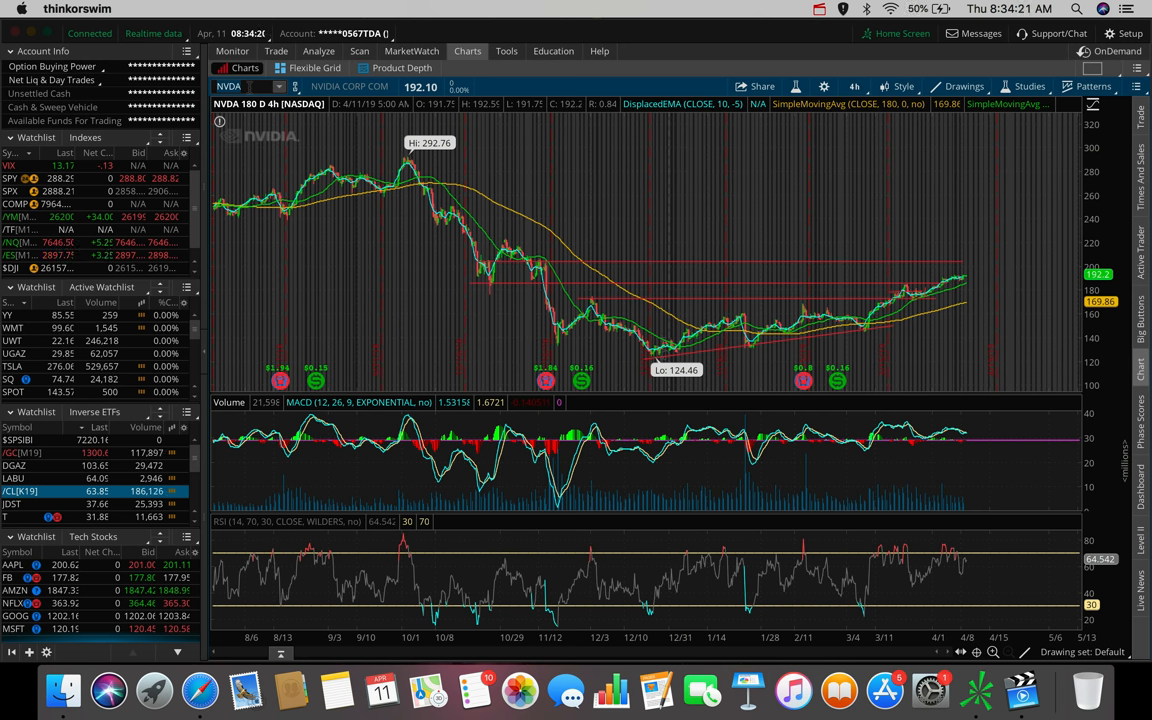
pyautogui.moveTo(985, 167)
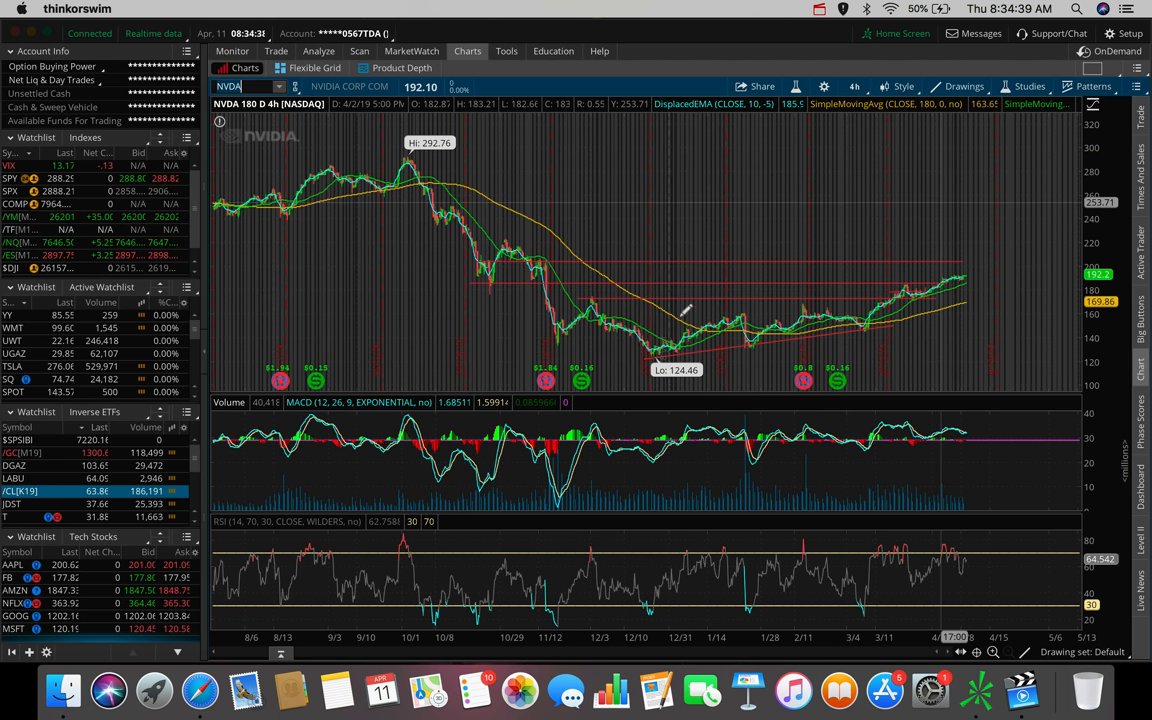
pyautogui.moveTo(520, 195)
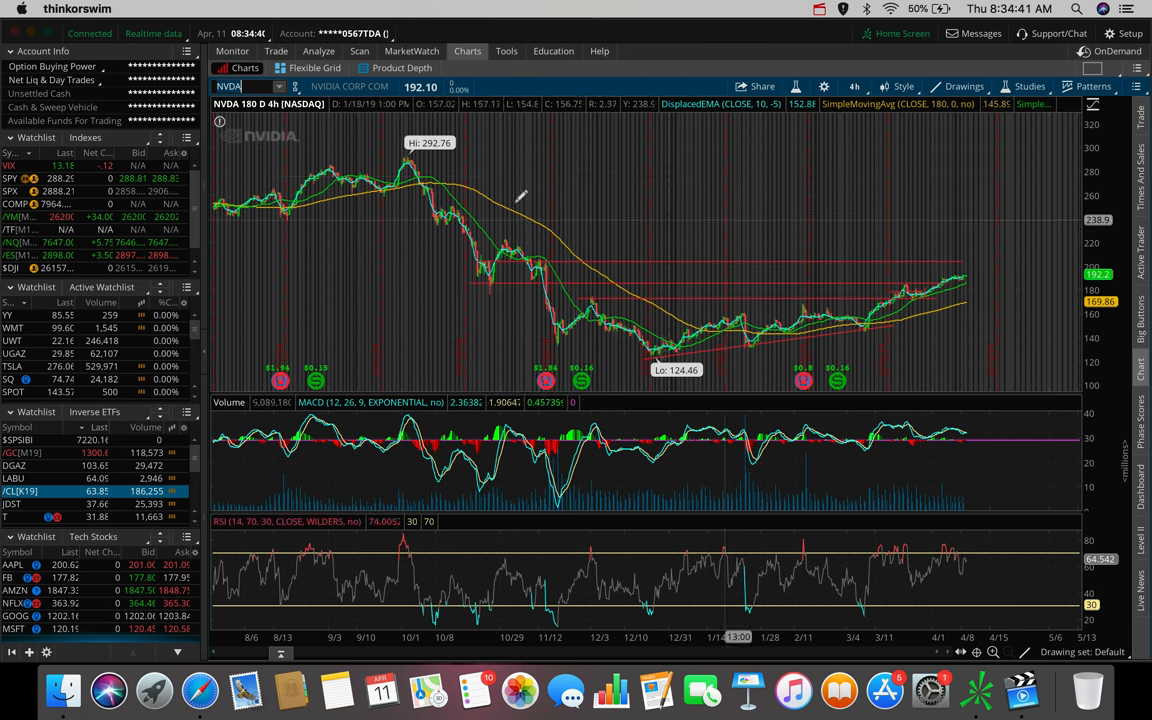
pyautogui.moveTo(585, 242)
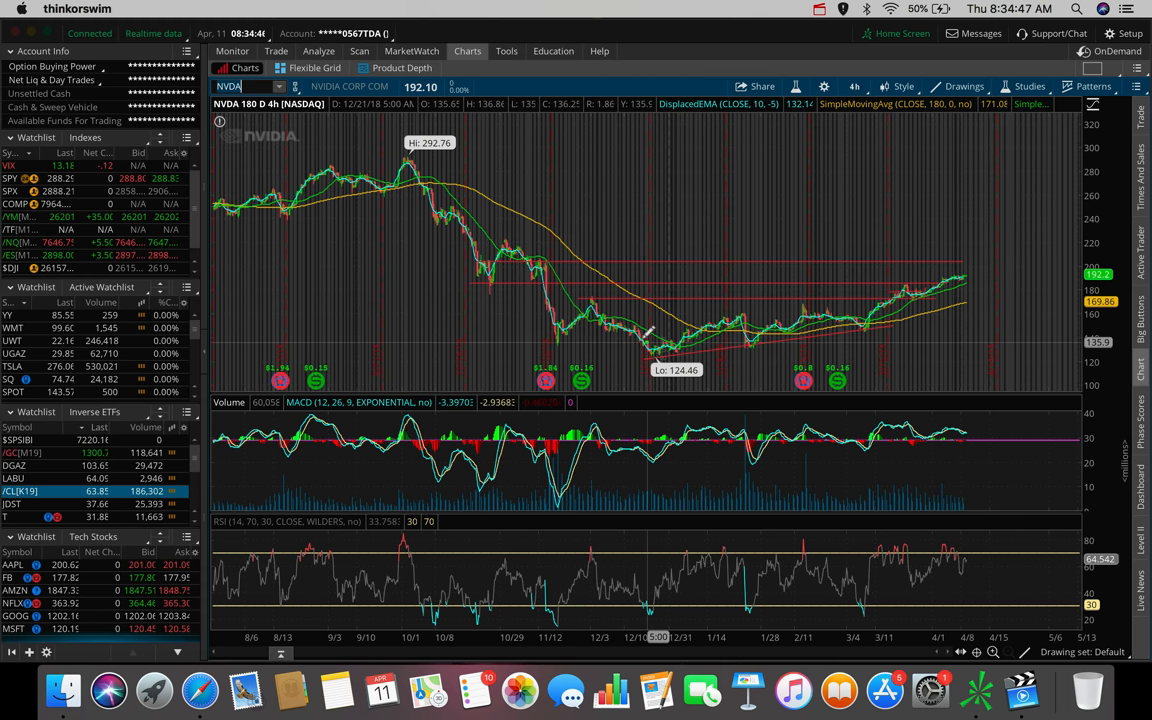
pyautogui.moveTo(660, 295)
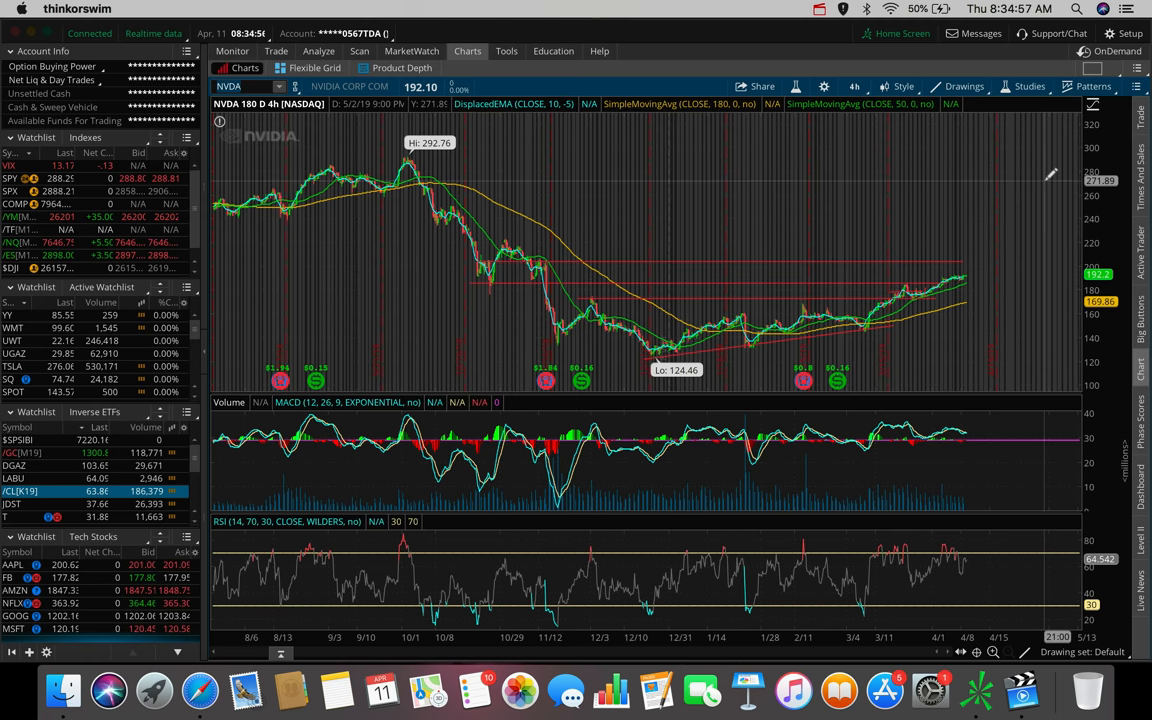
# Pick the Trendline tool to start a line at the last NVDA candle near 192.
pyautogui.click(245, 86)
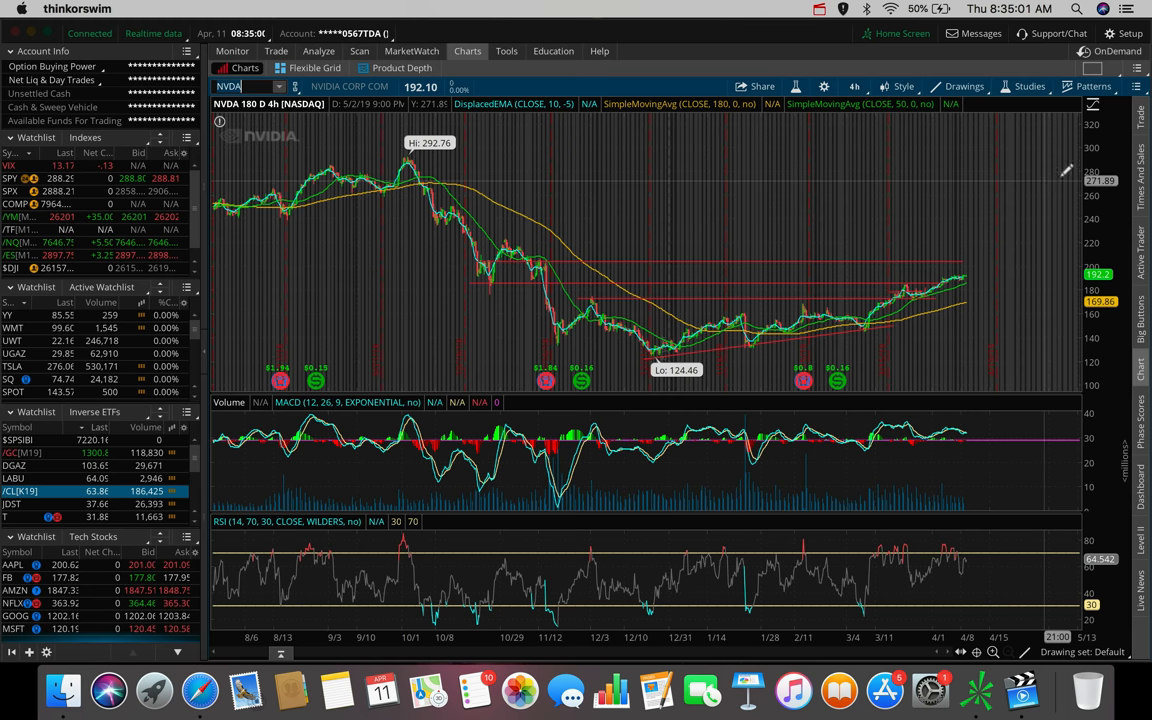
pyautogui.moveTo(887, 294)
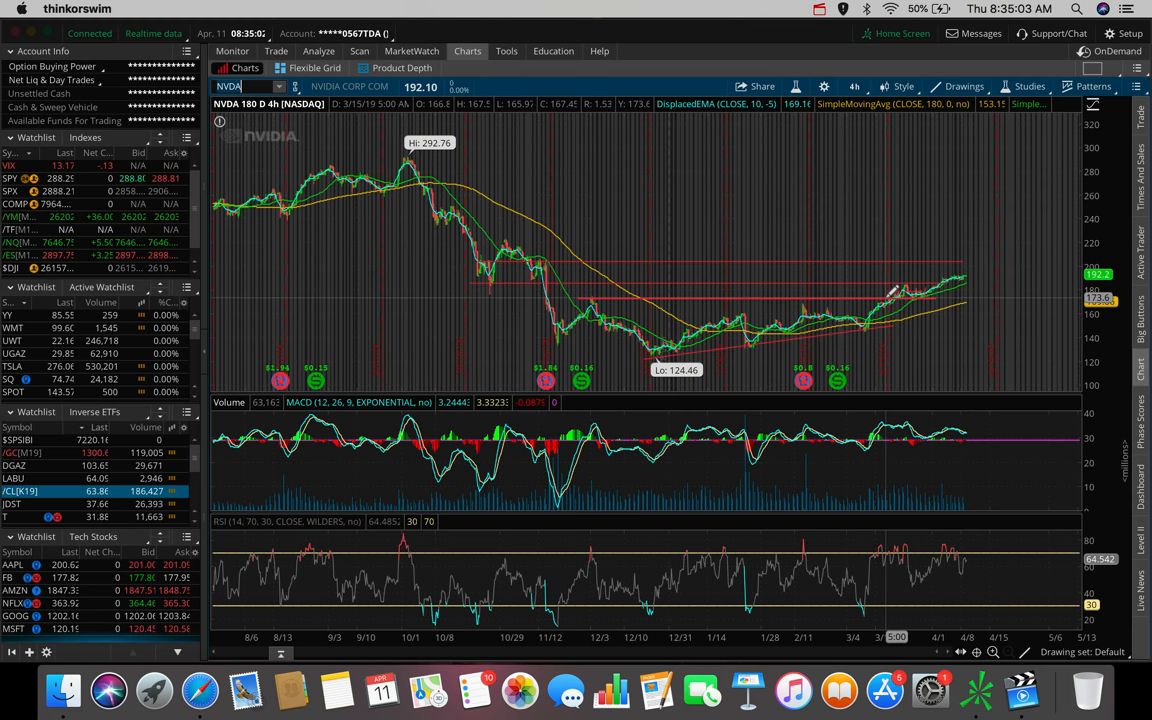
pyautogui.moveTo(890, 292)
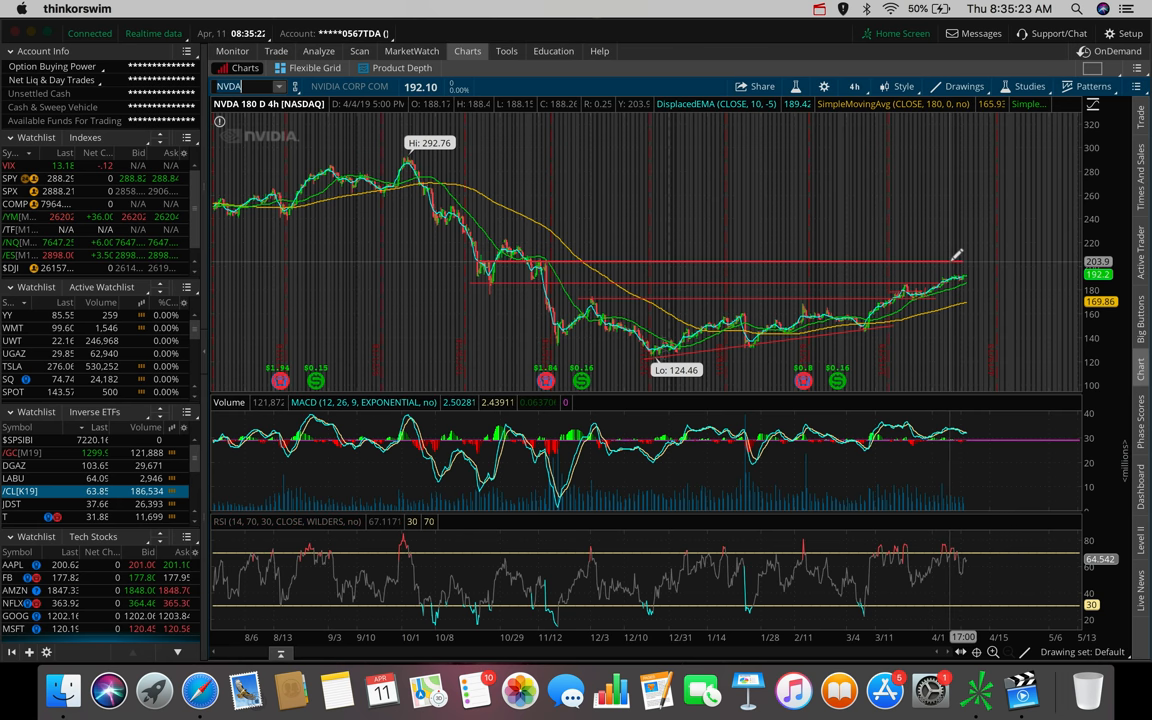
pyautogui.moveTo(955, 255)
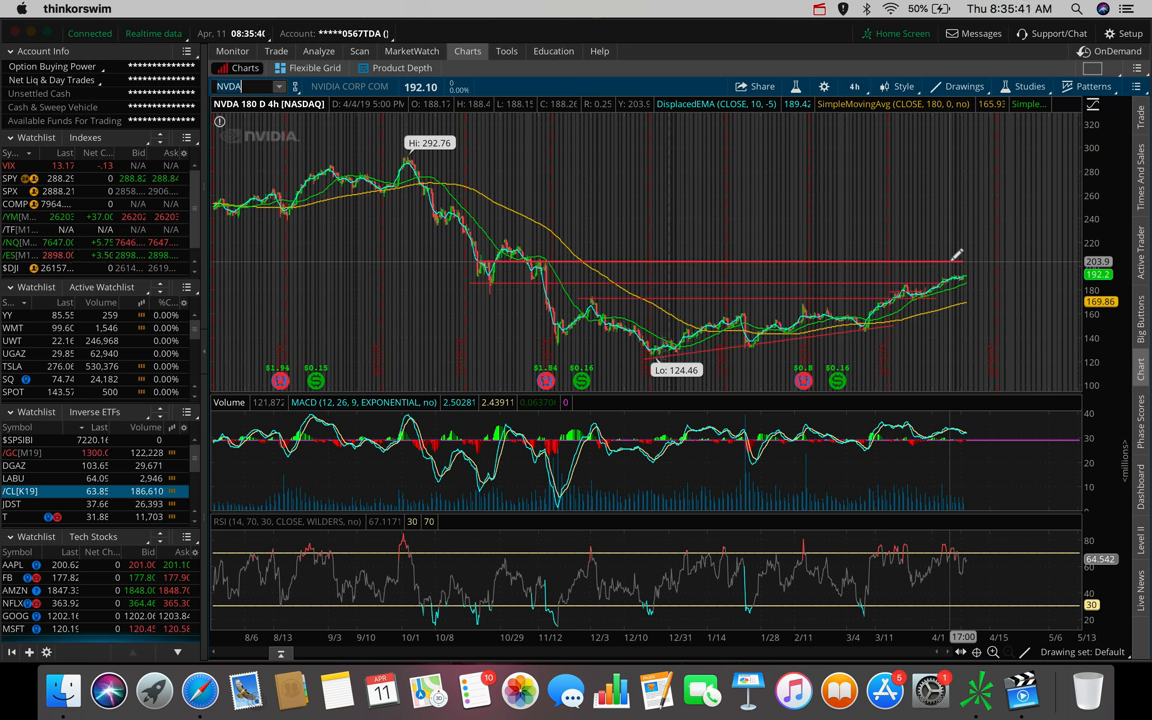
pyautogui.moveTo(970, 280)
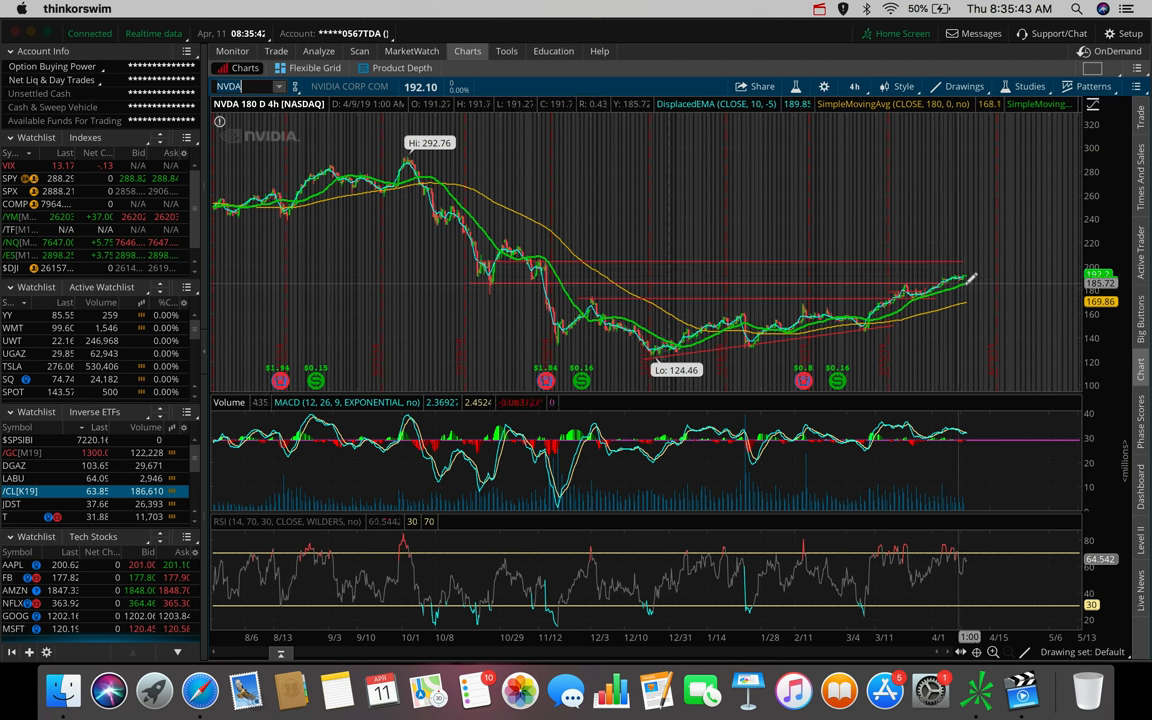
pyautogui.moveTo(970, 280)
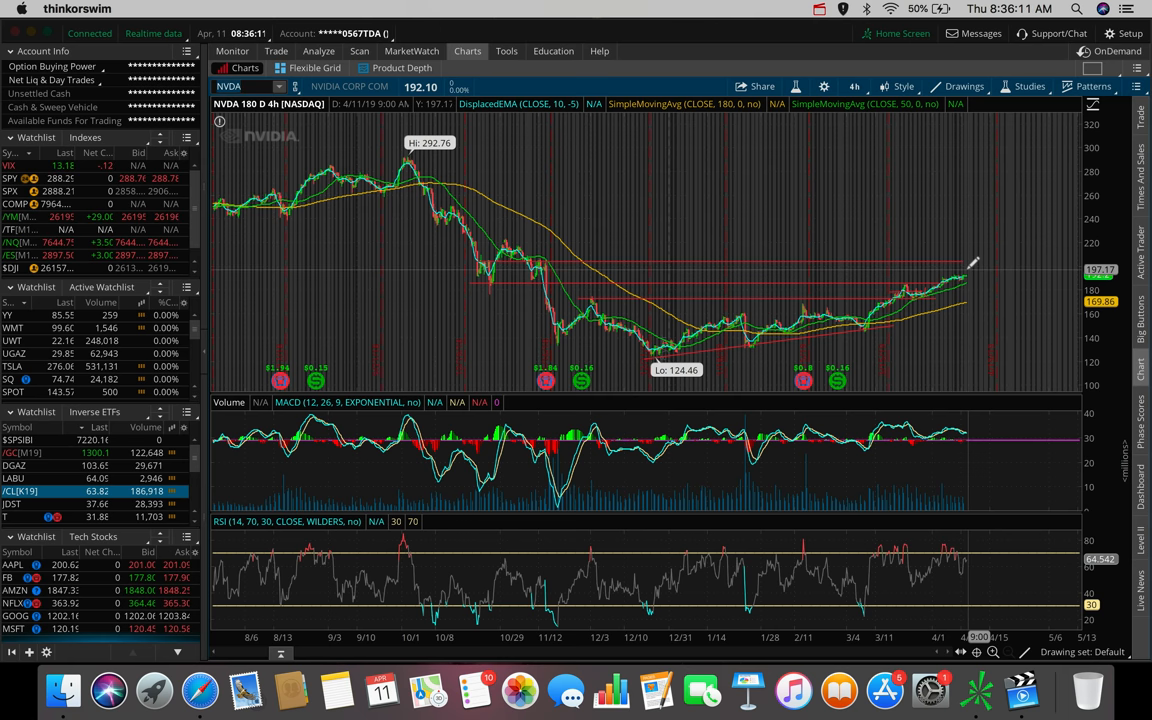
pyautogui.moveTo(968, 270)
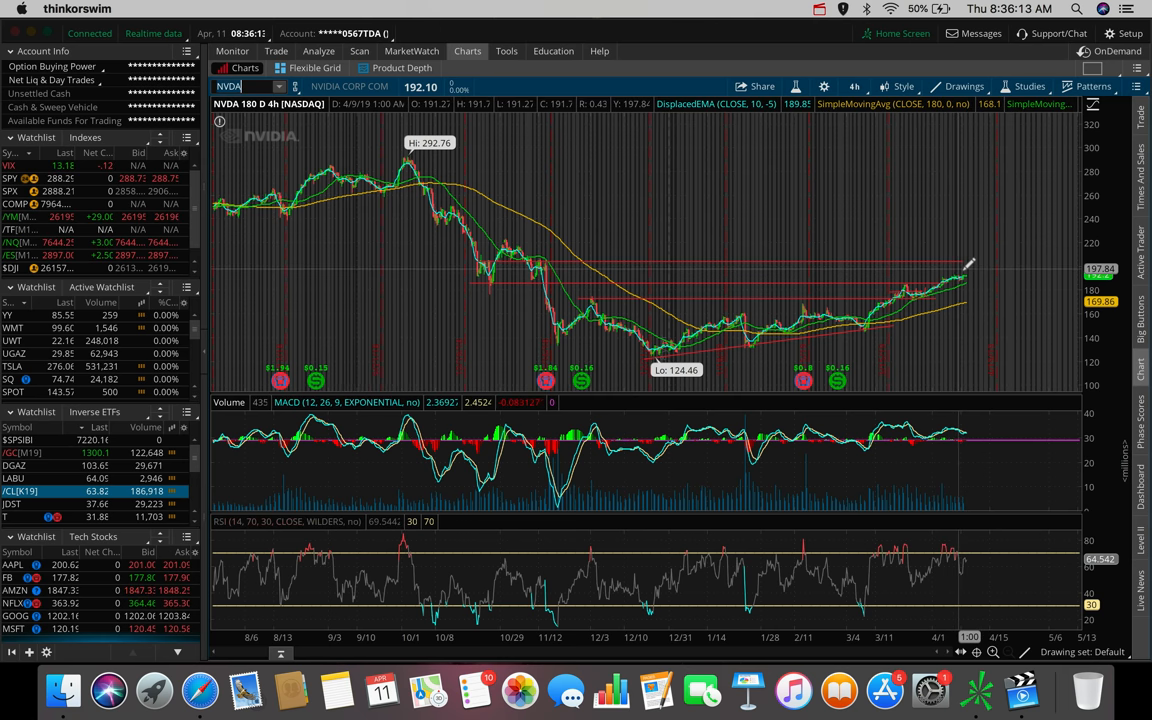
pyautogui.moveTo(968, 268)
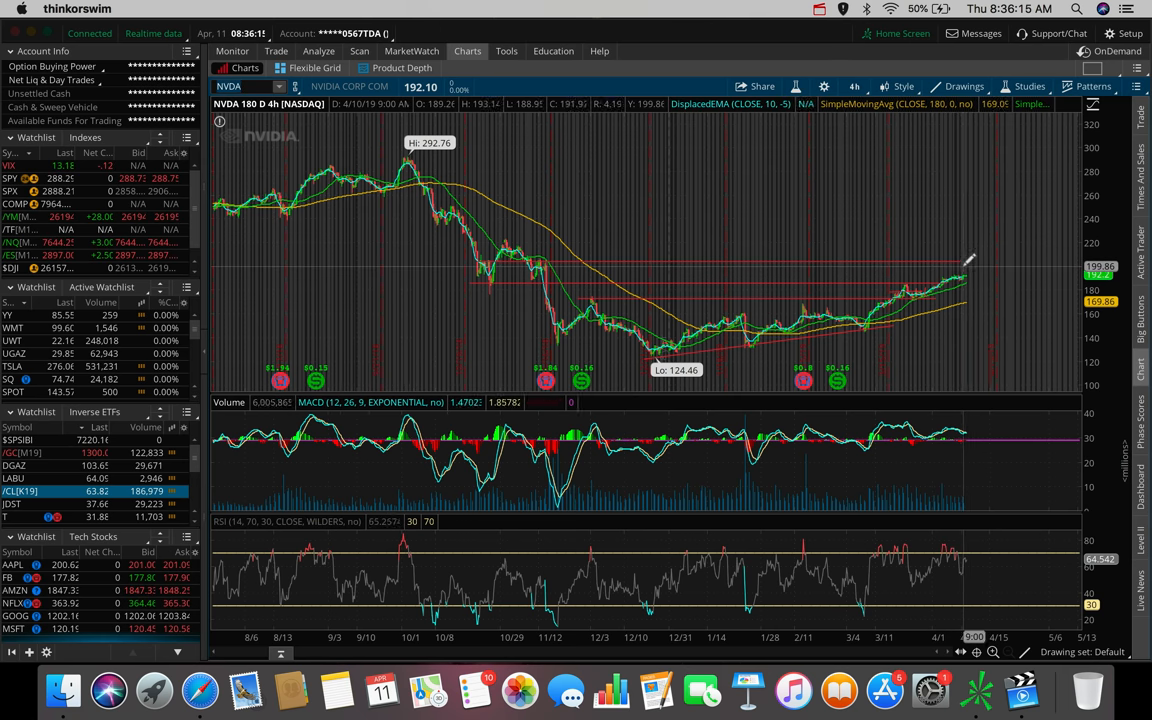
pyautogui.moveTo(970, 264)
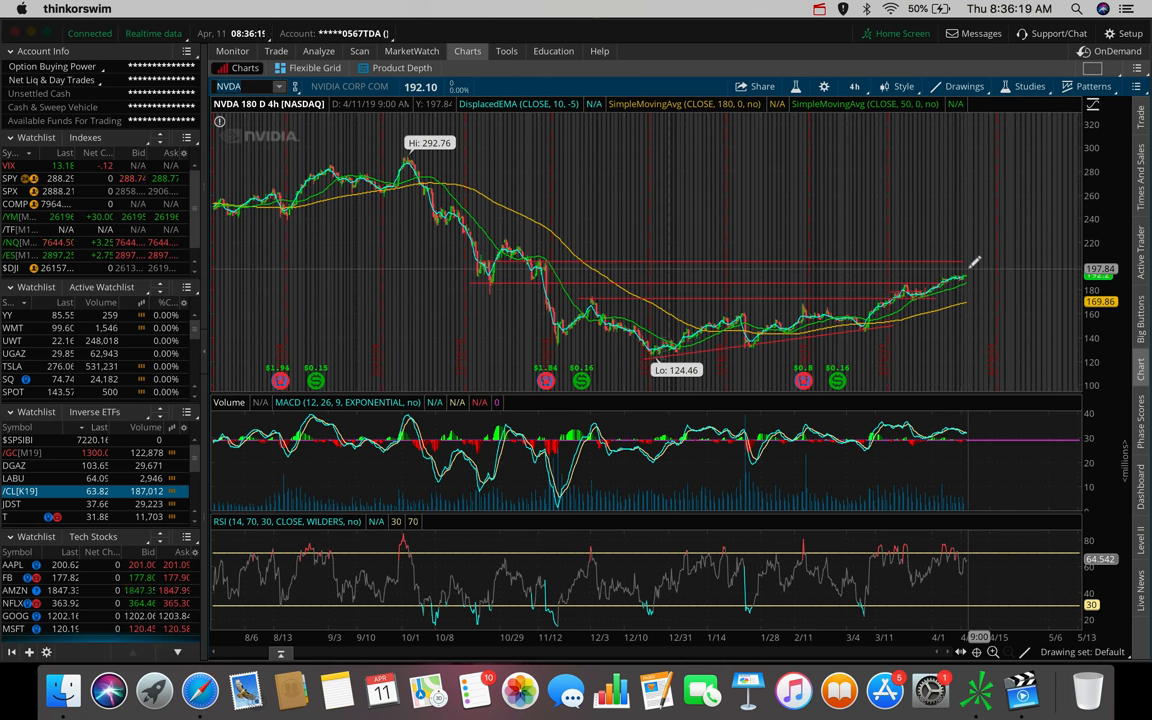
pyautogui.moveTo(970, 263)
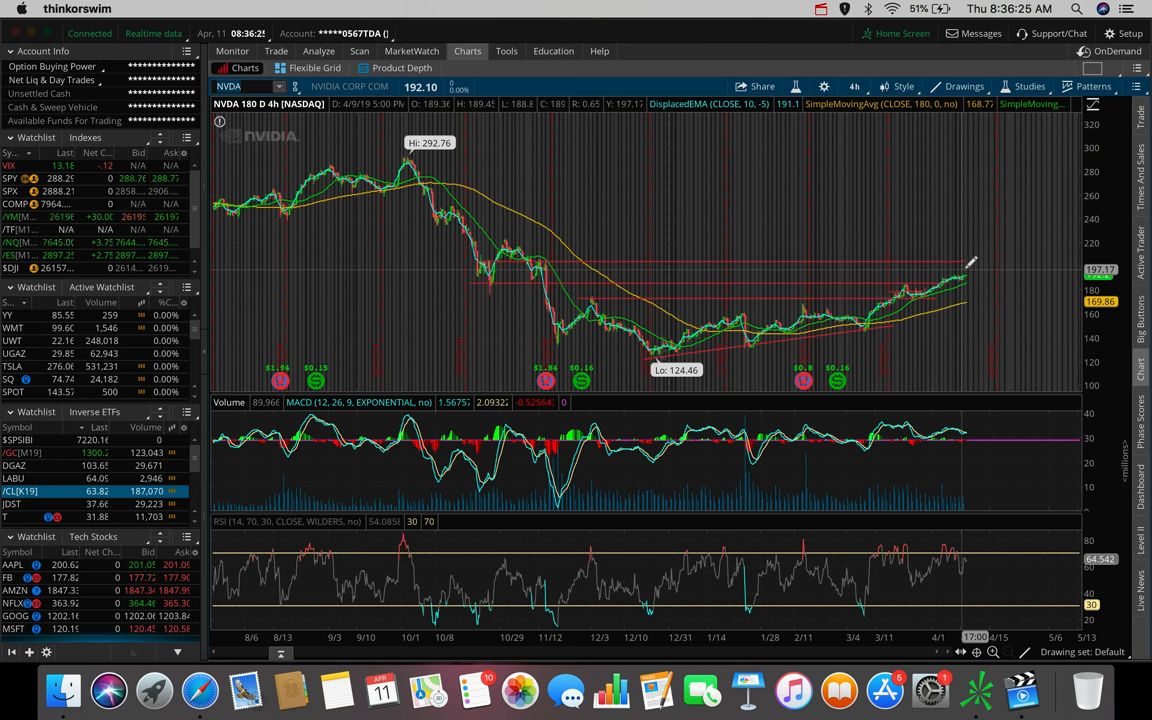
pyautogui.moveTo(975, 270)
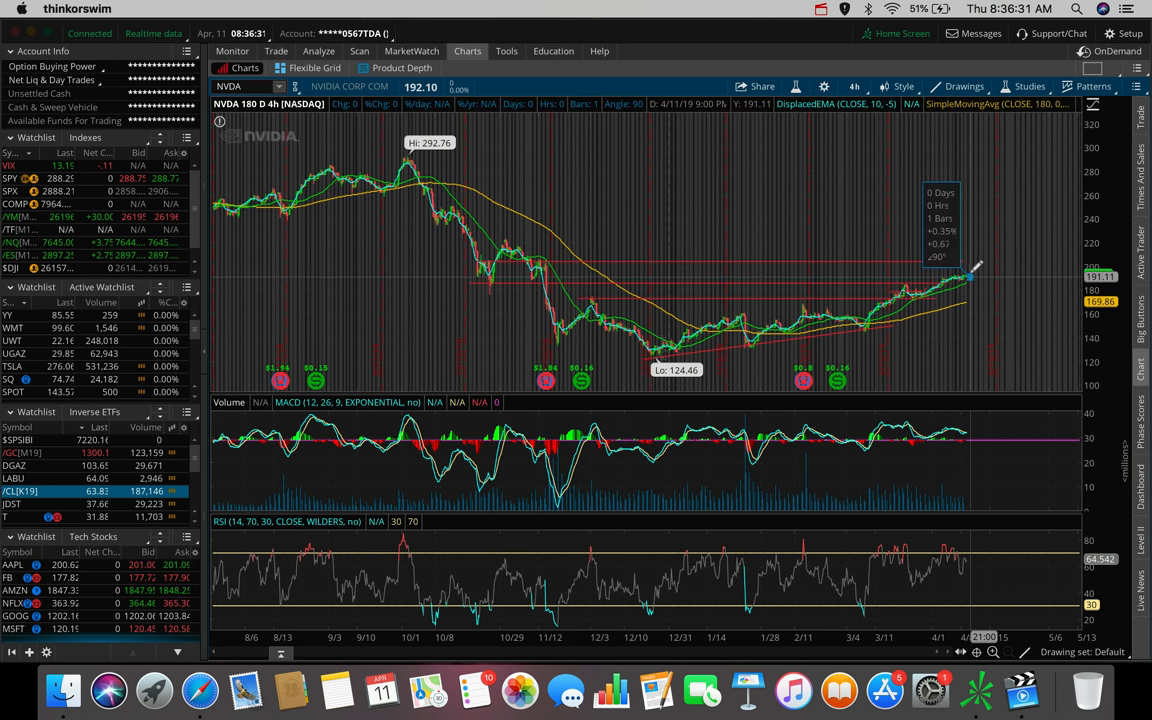
pyautogui.moveTo(970, 270)
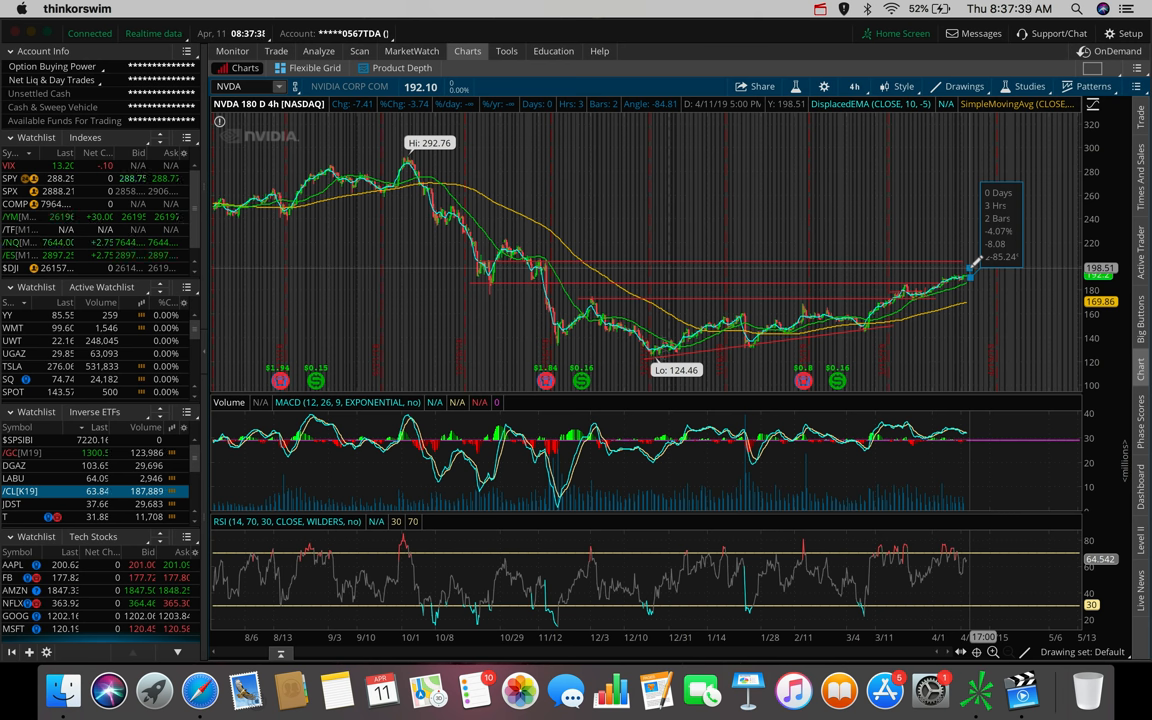
pyautogui.moveTo(980, 255)
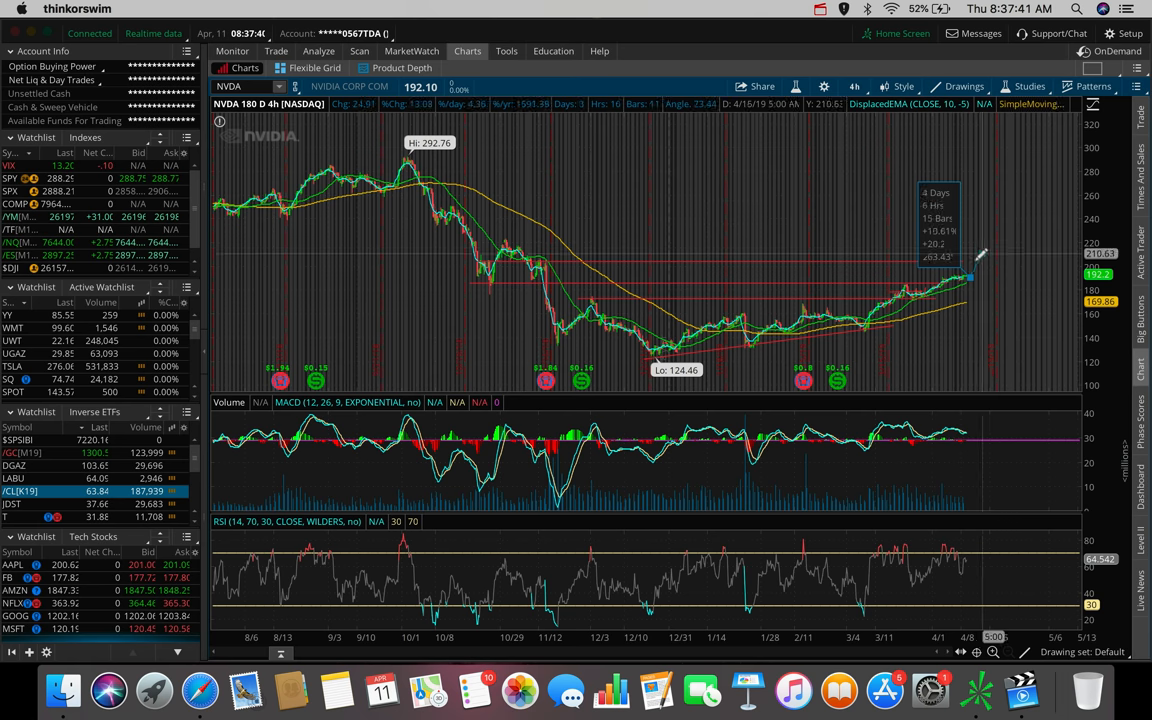
pyautogui.moveTo(975, 265)
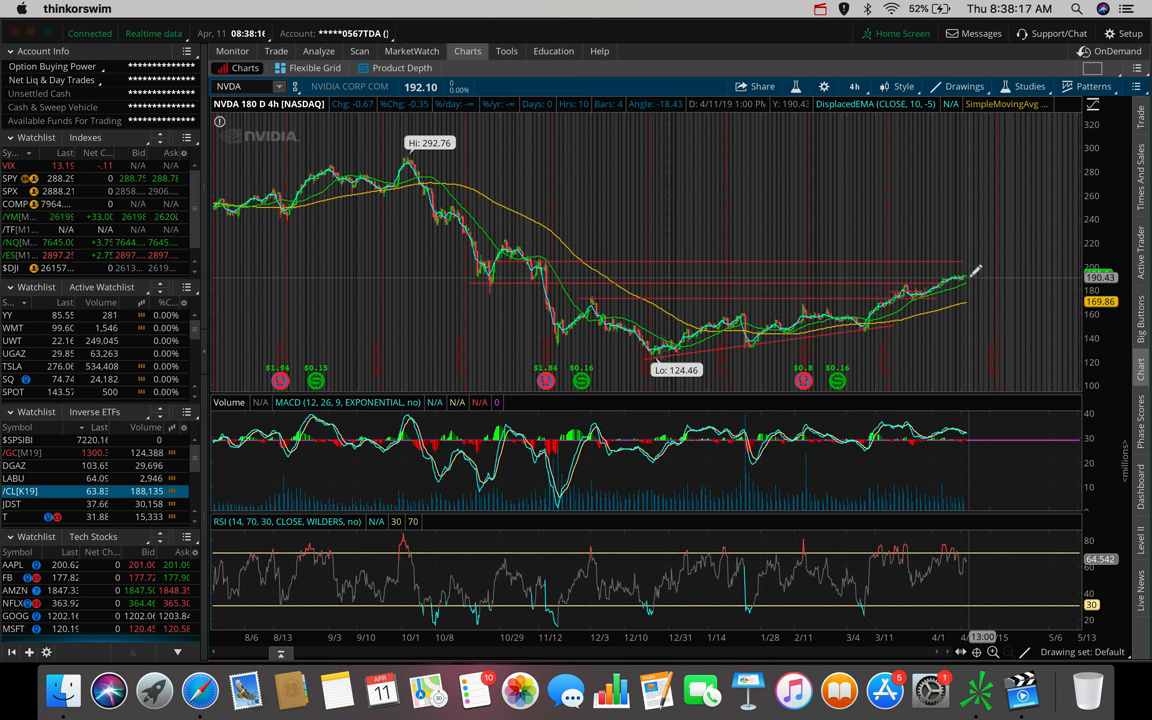
pyautogui.moveTo(975, 265)
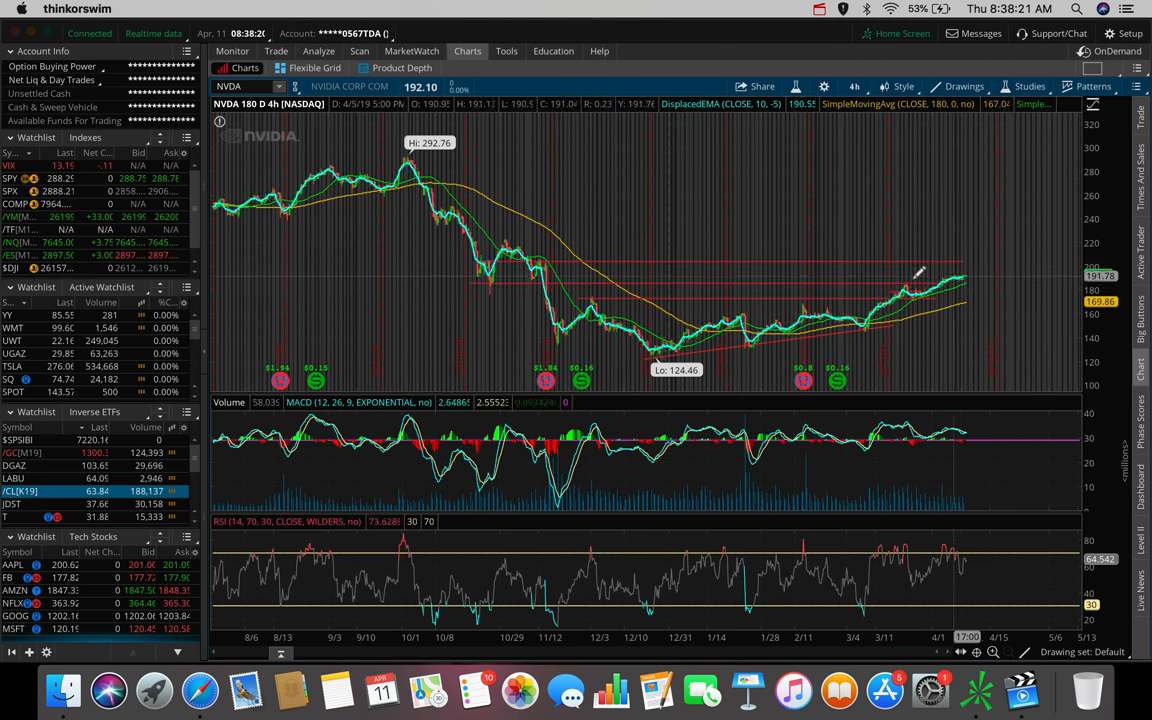
pyautogui.moveTo(972, 270)
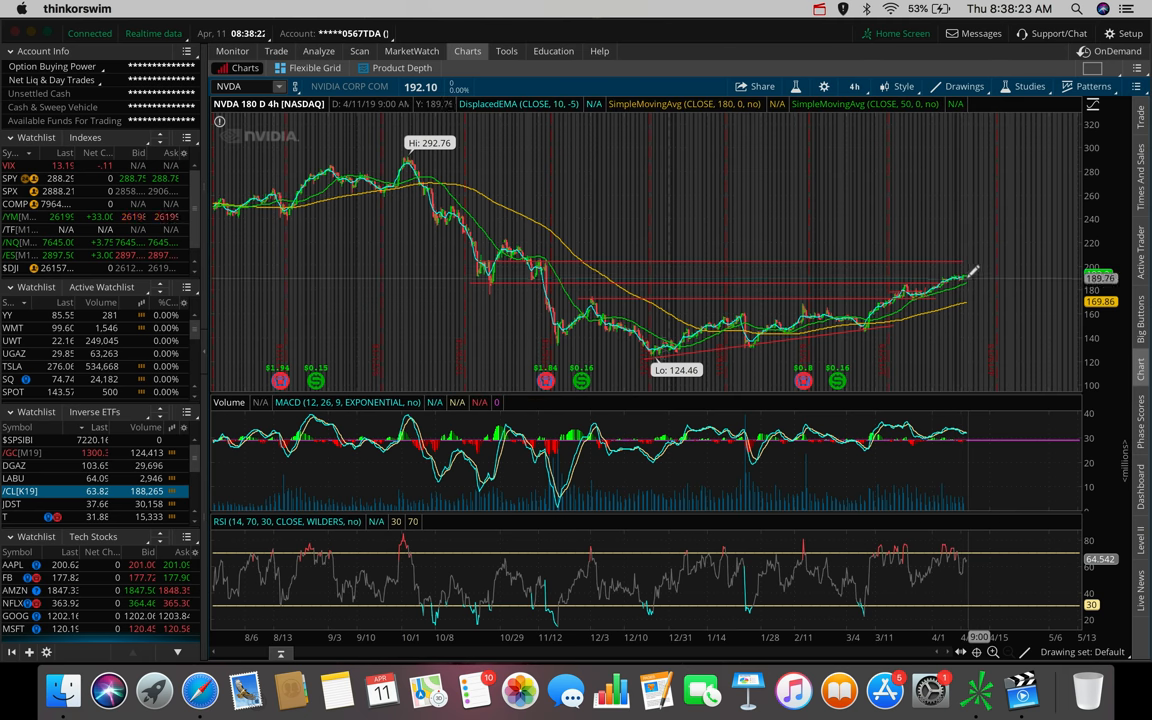
pyautogui.moveTo(970, 270)
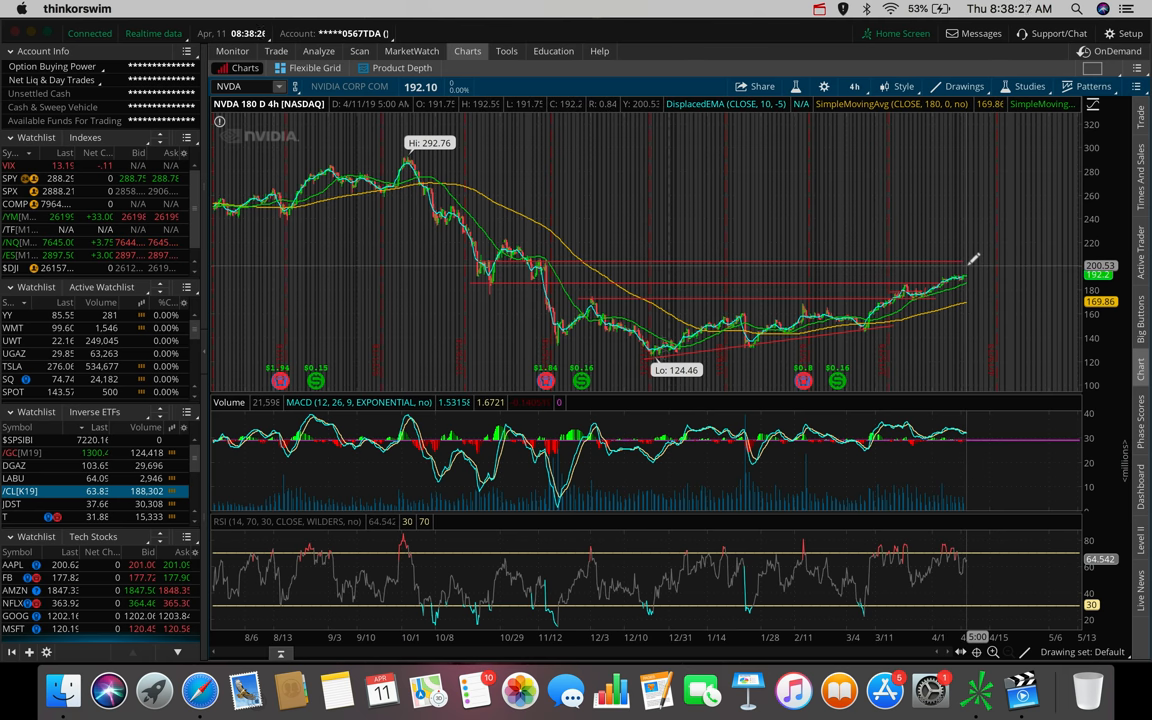
pyautogui.moveTo(398, 113)
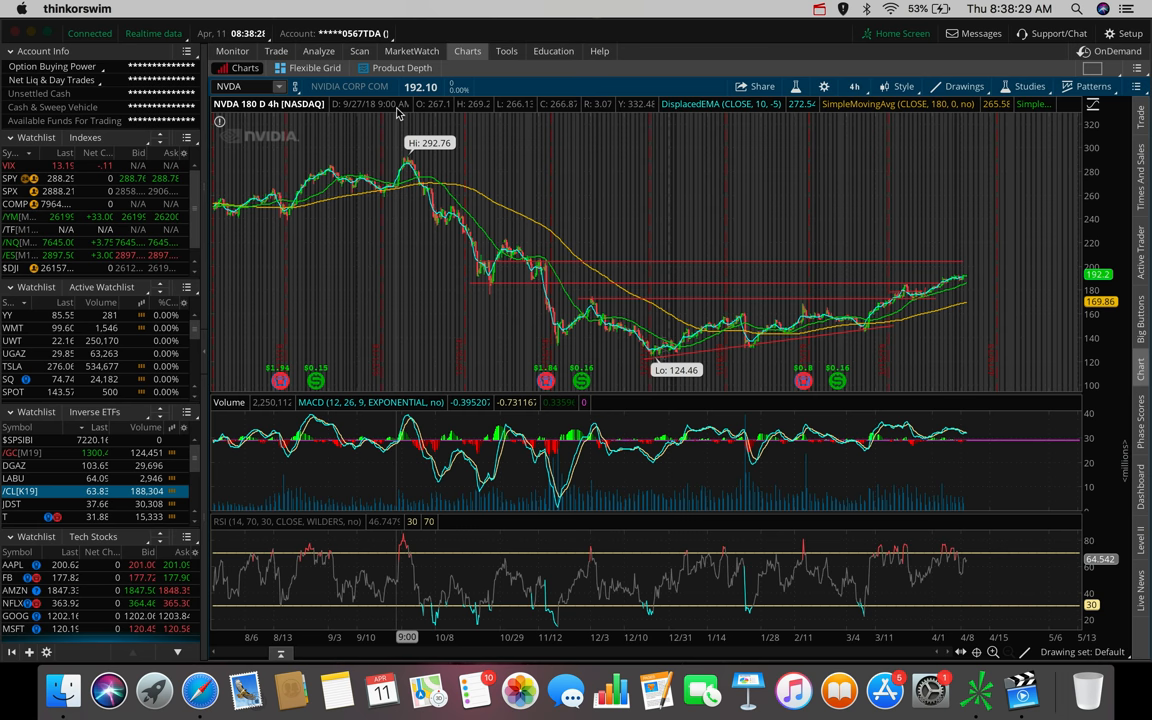
pyautogui.moveTo(405, 120)
pyautogui.write('AAPL')
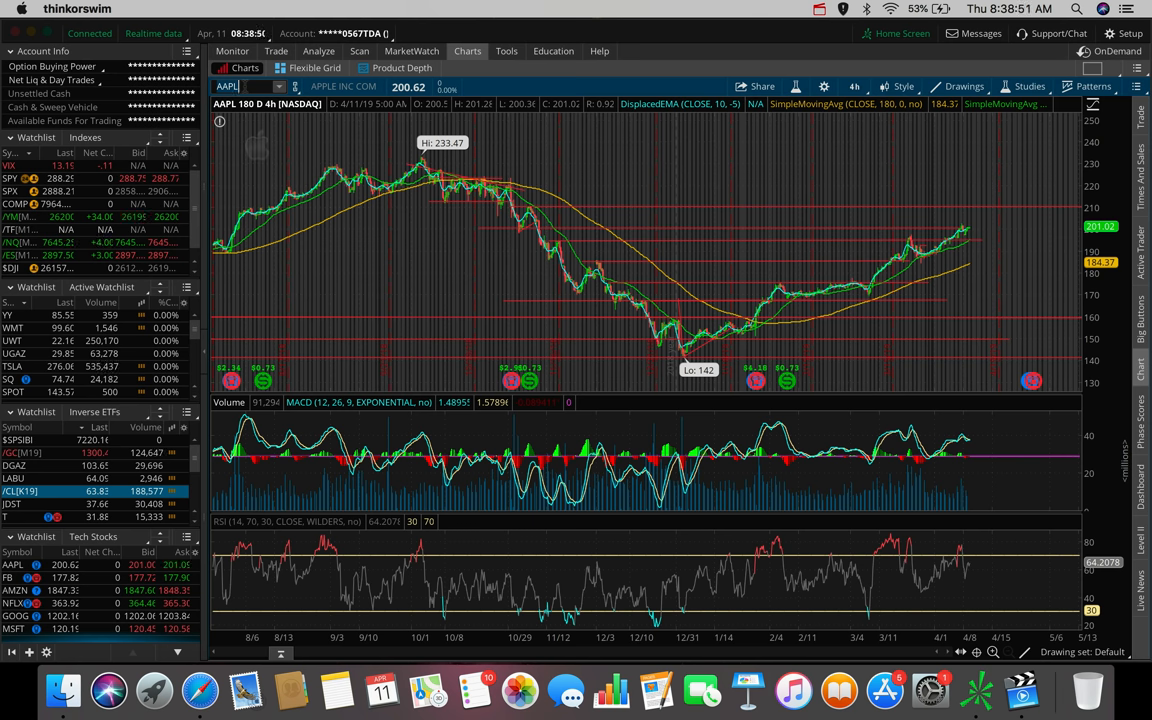
pyautogui.moveTo(690, 355)
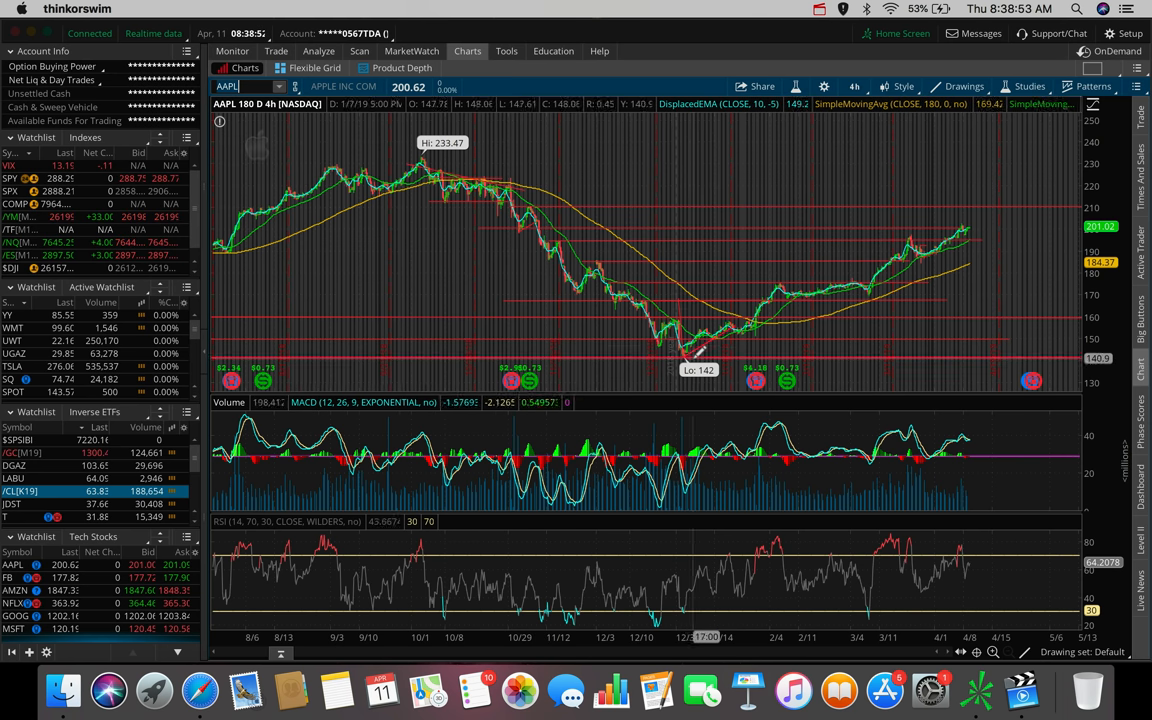
pyautogui.moveTo(600, 270)
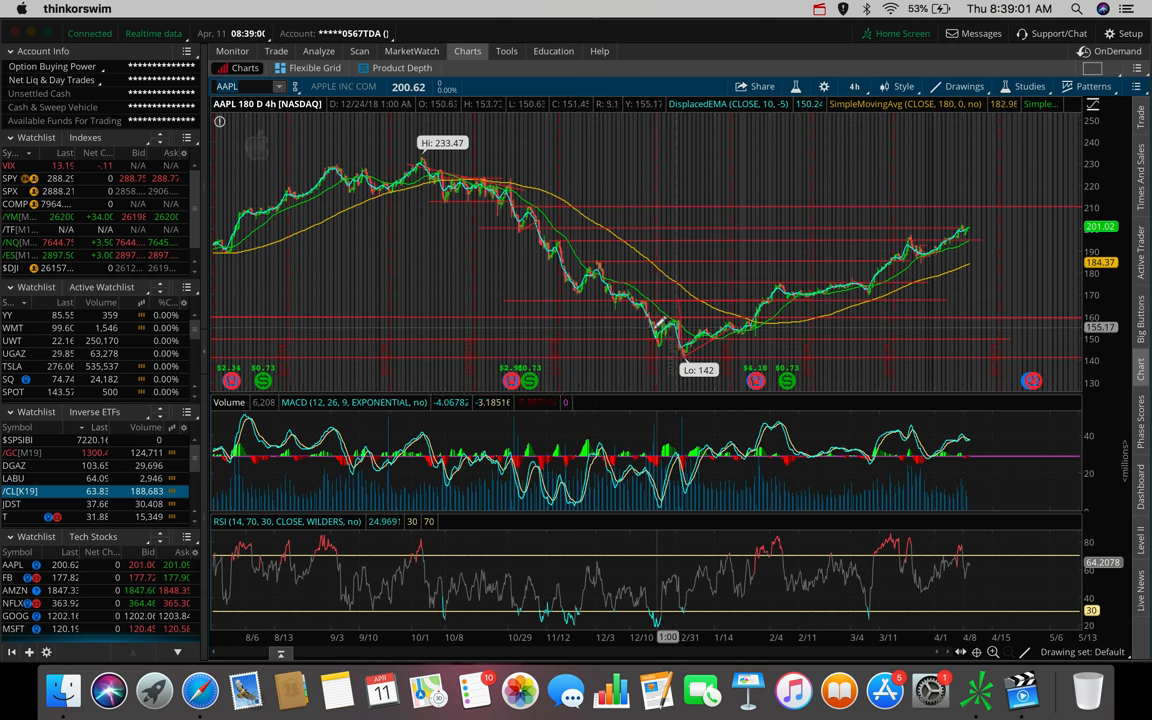
pyautogui.moveTo(650, 325)
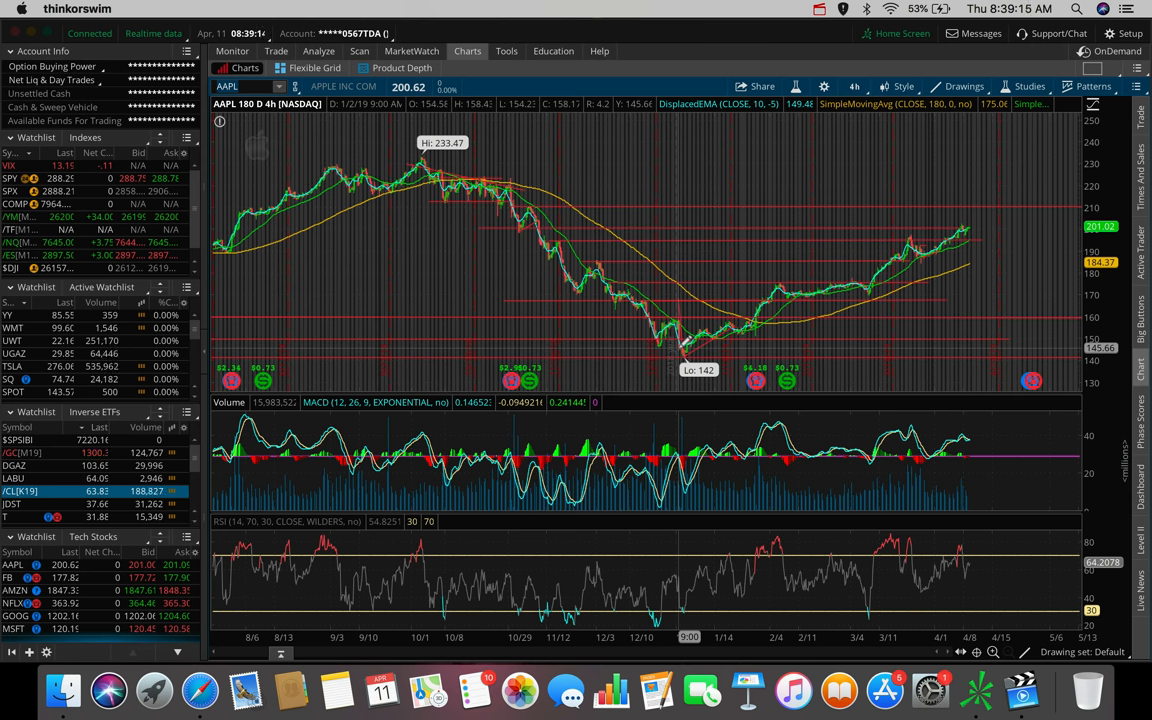
pyautogui.moveTo(660, 280)
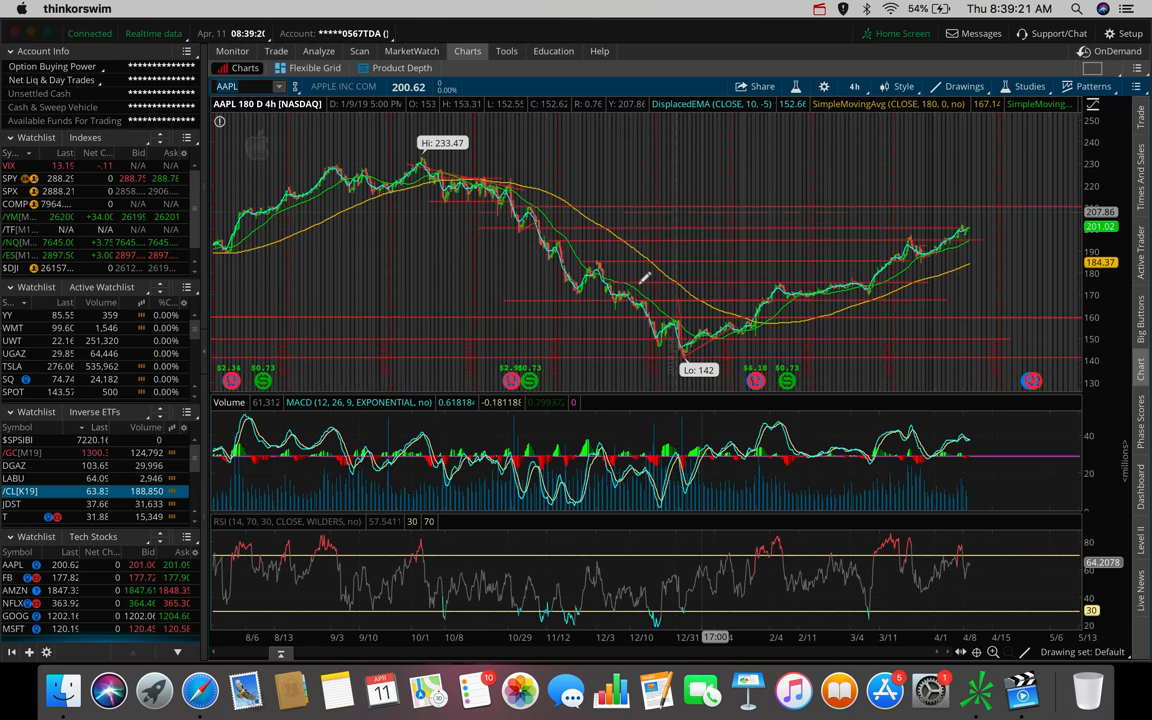
pyautogui.moveTo(617, 243)
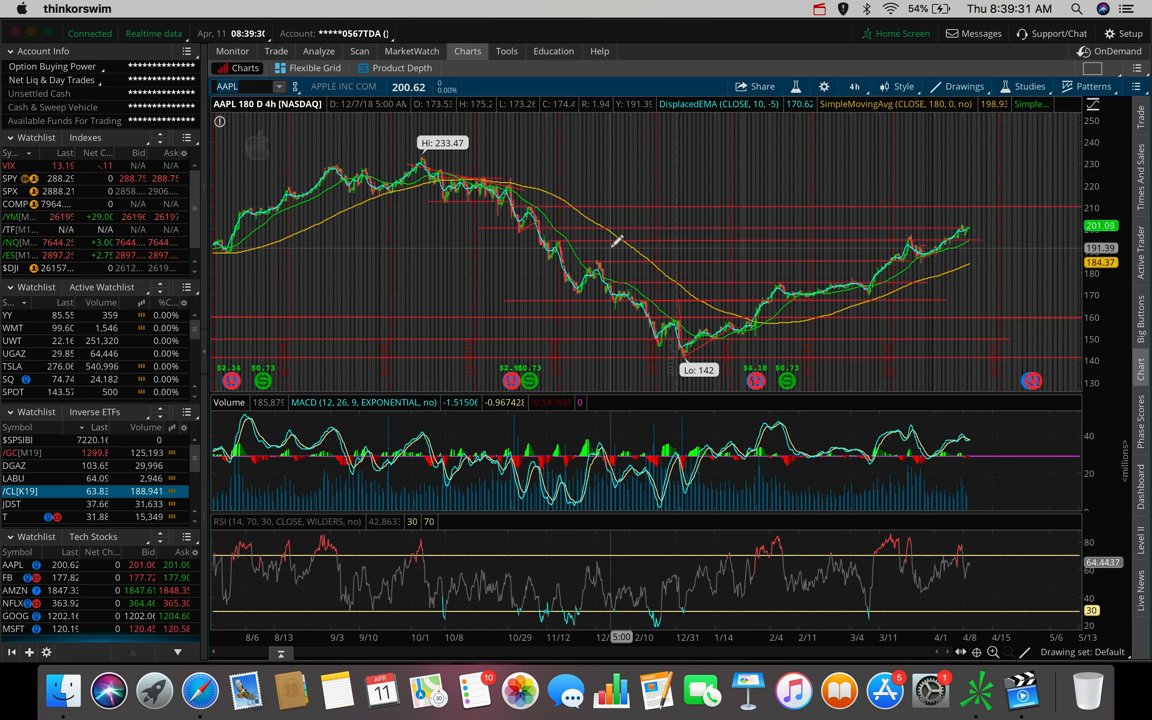
pyautogui.moveTo(980, 218)
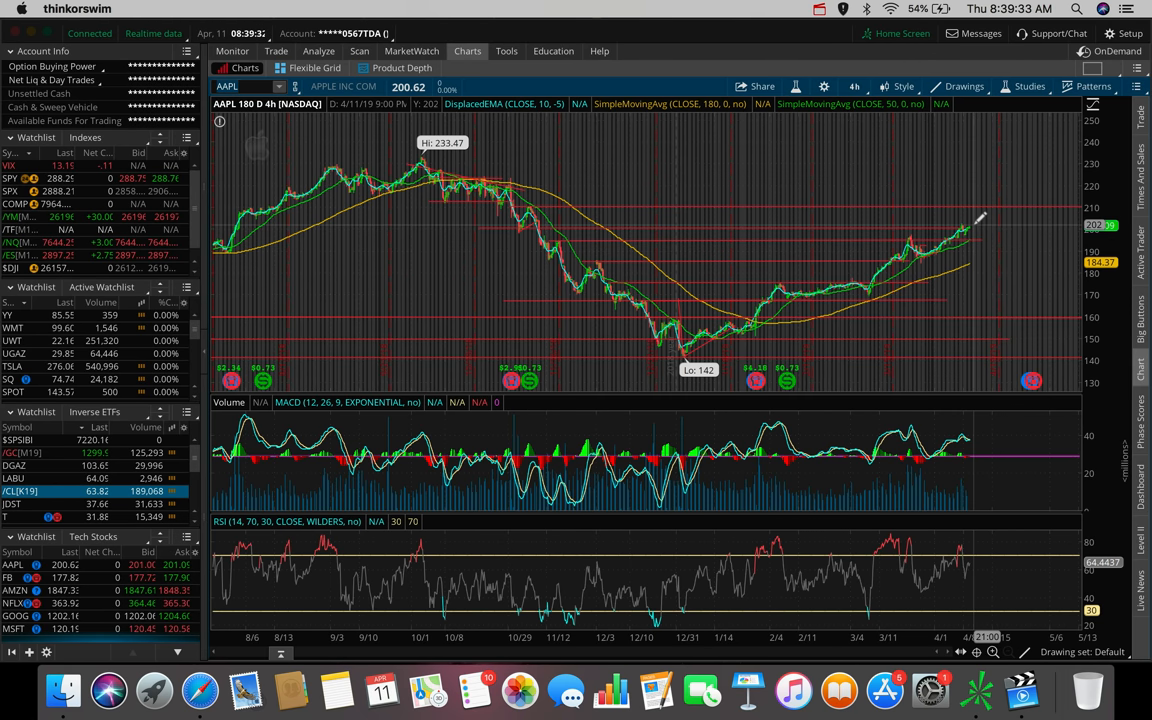
pyautogui.moveTo(975, 220)
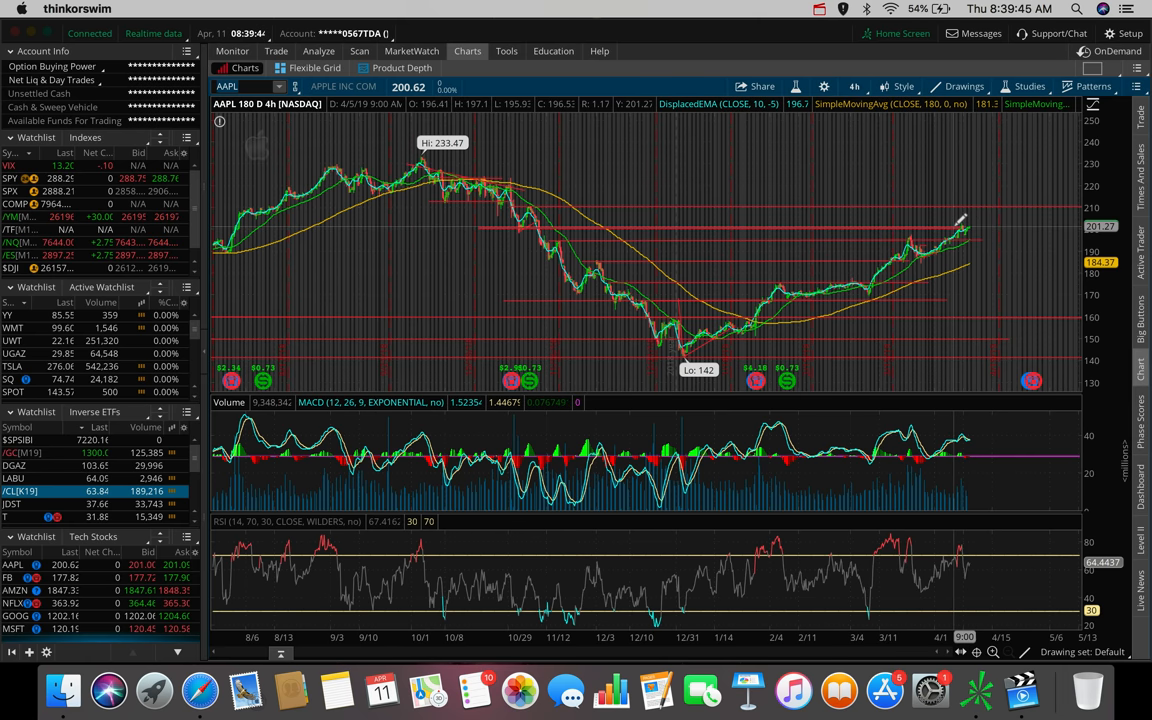
pyautogui.moveTo(958, 221)
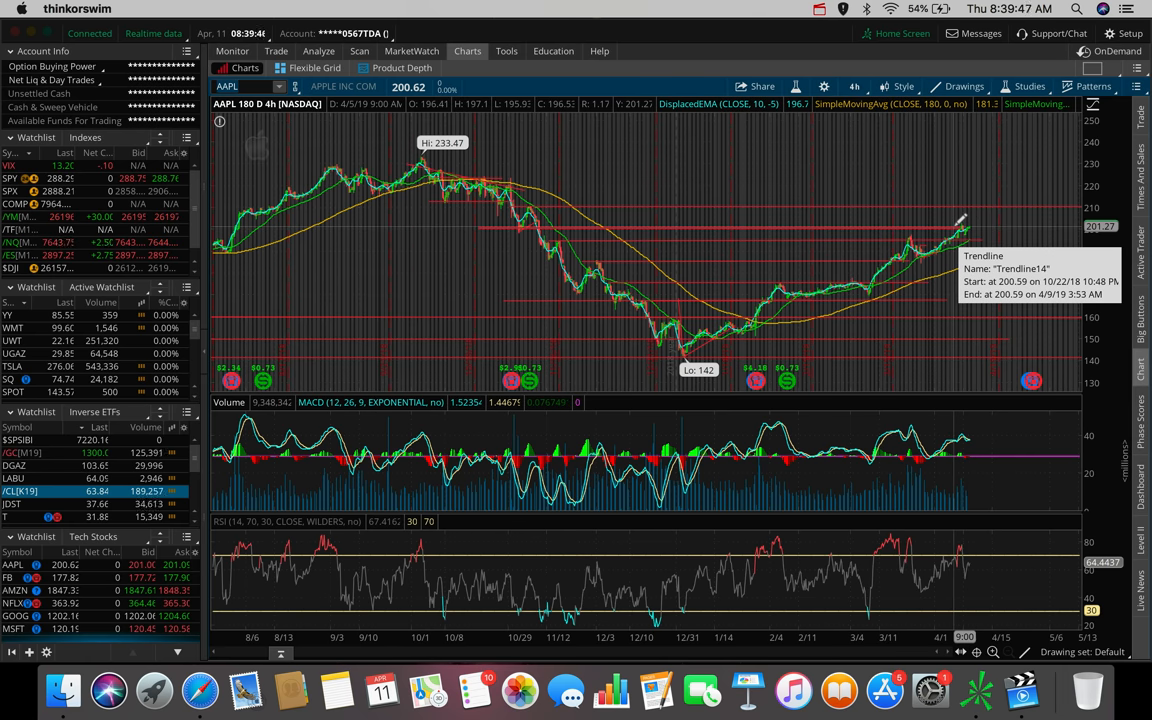
pyautogui.moveTo(945, 225)
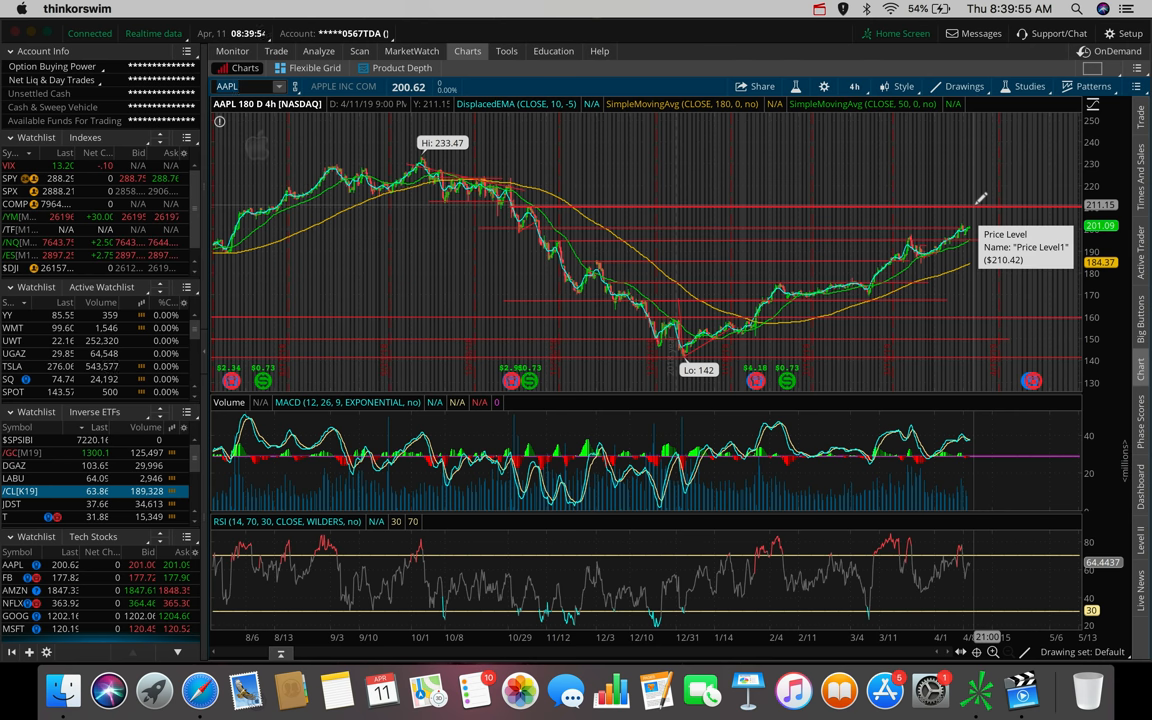
pyautogui.moveTo(968, 205)
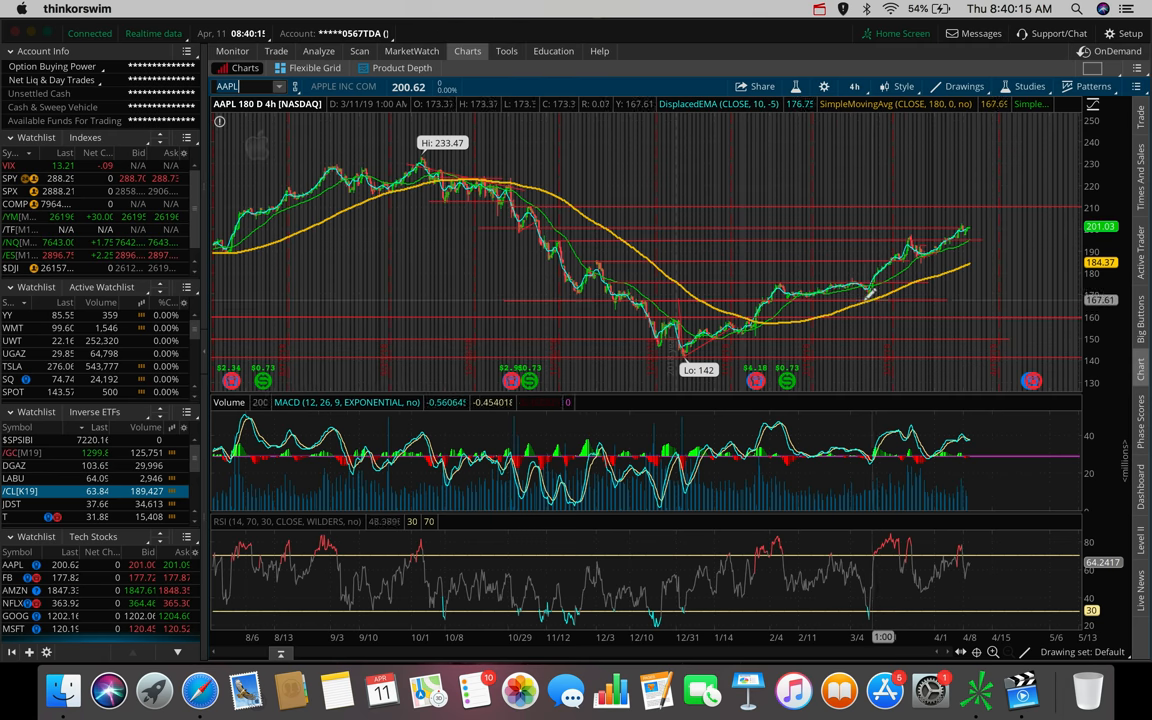
pyautogui.moveTo(965, 220)
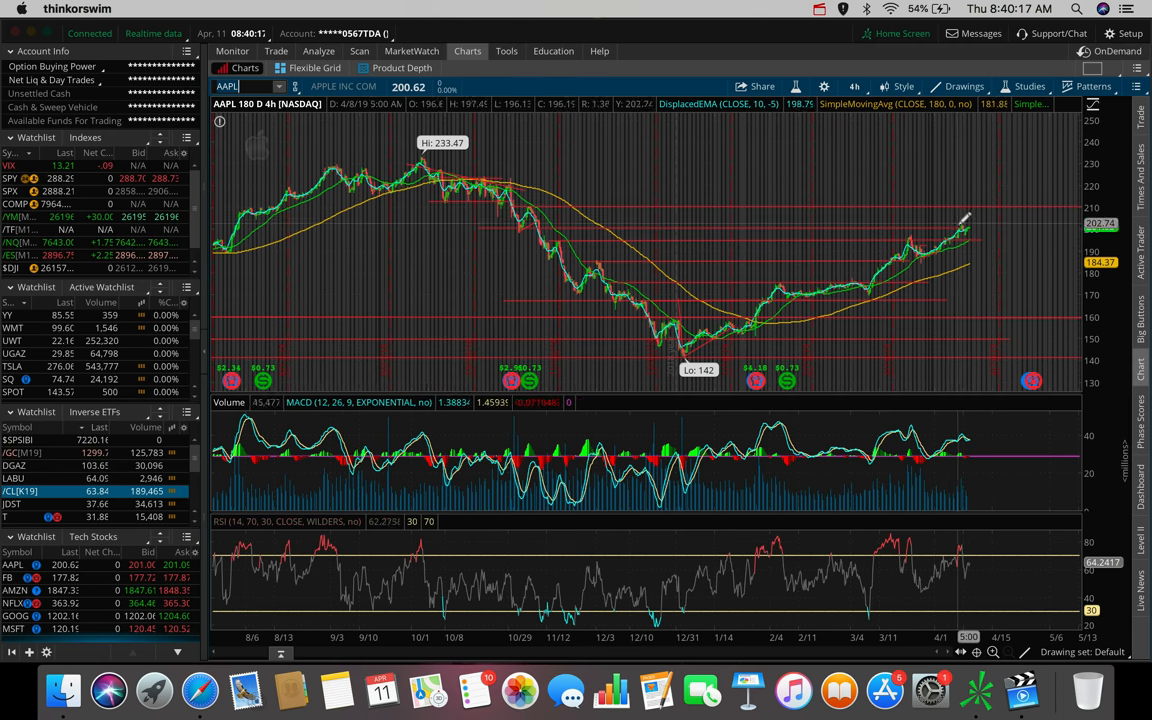
pyautogui.moveTo(958, 222)
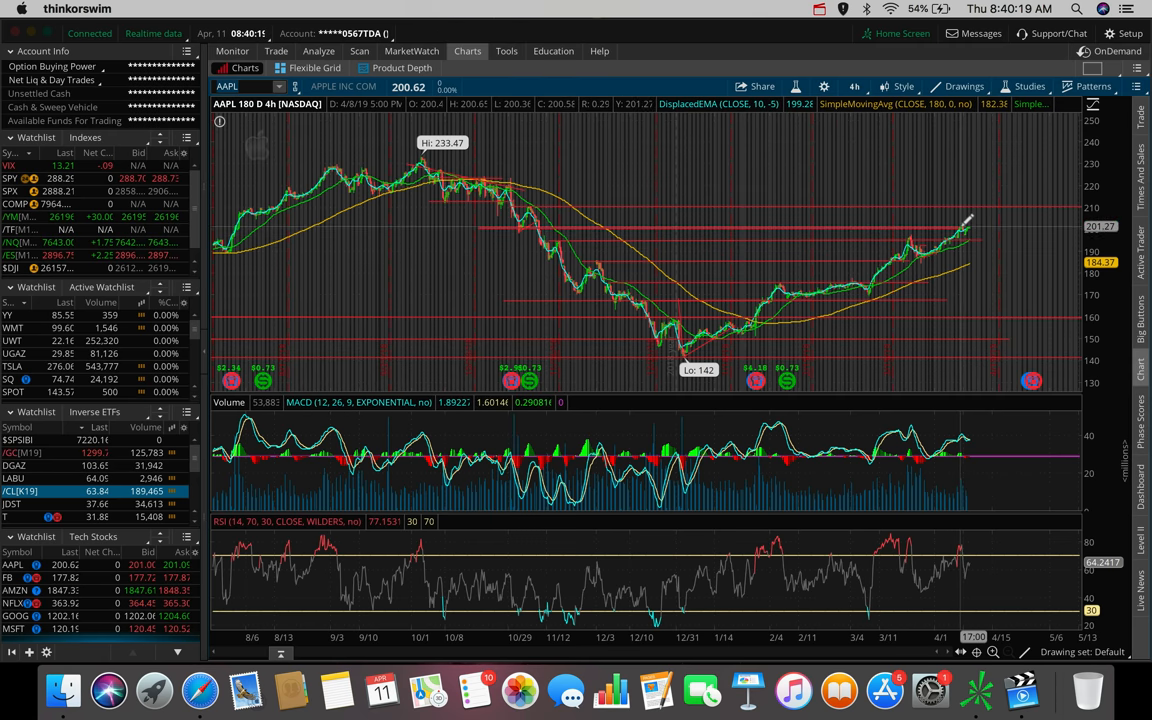
pyautogui.moveTo(968, 220)
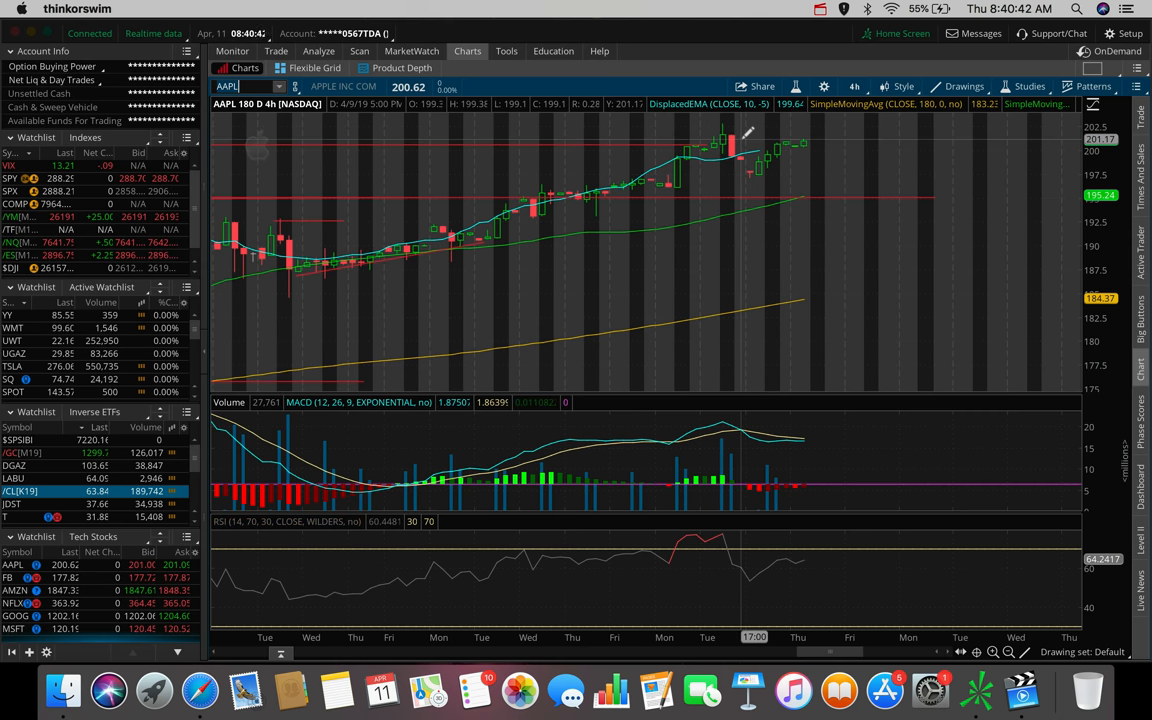
pyautogui.moveTo(760, 175)
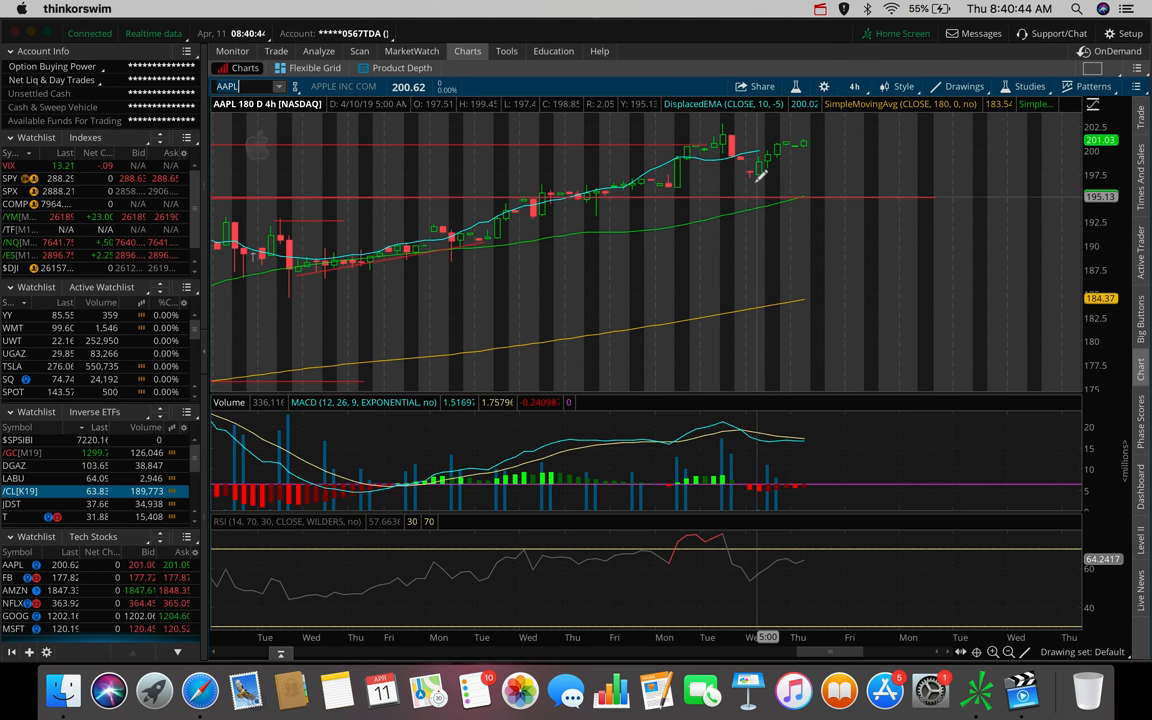
pyautogui.moveTo(750, 155)
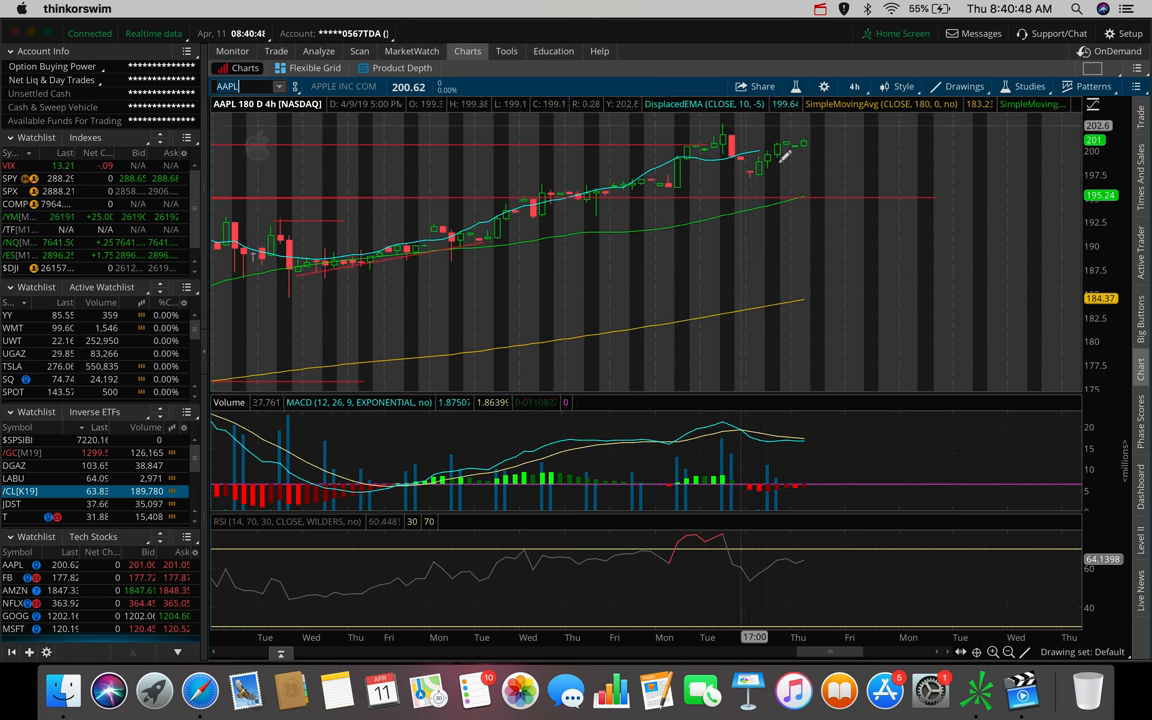
pyautogui.moveTo(760, 170)
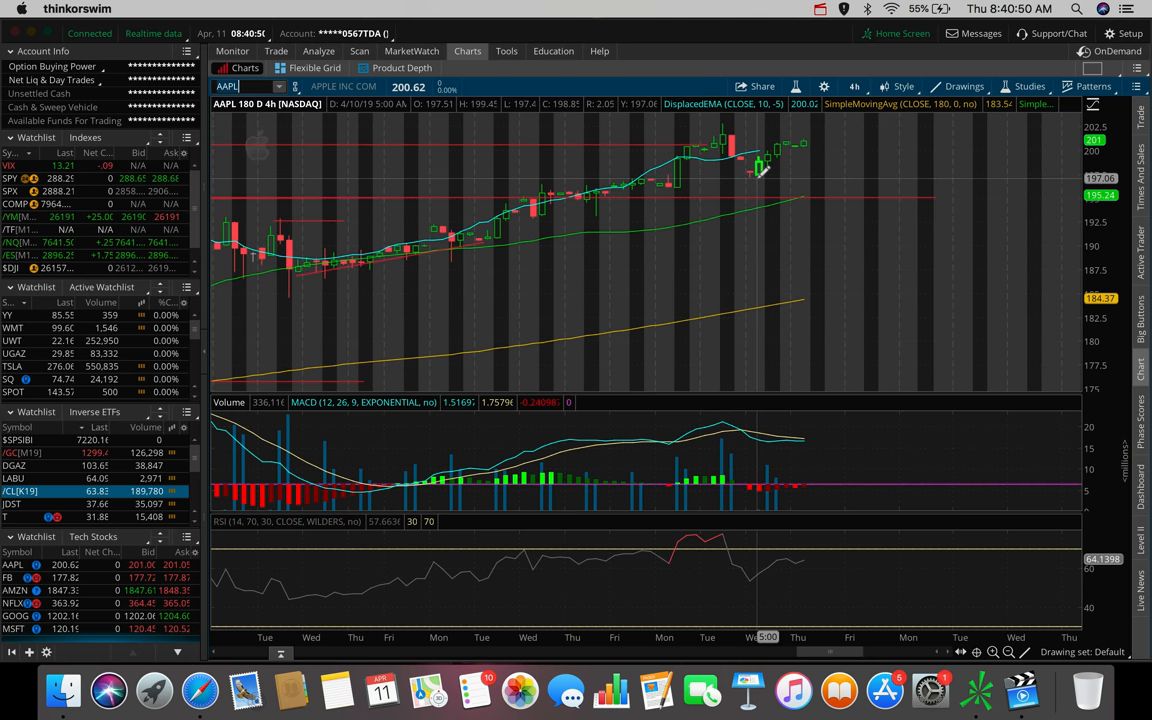
pyautogui.moveTo(635, 167)
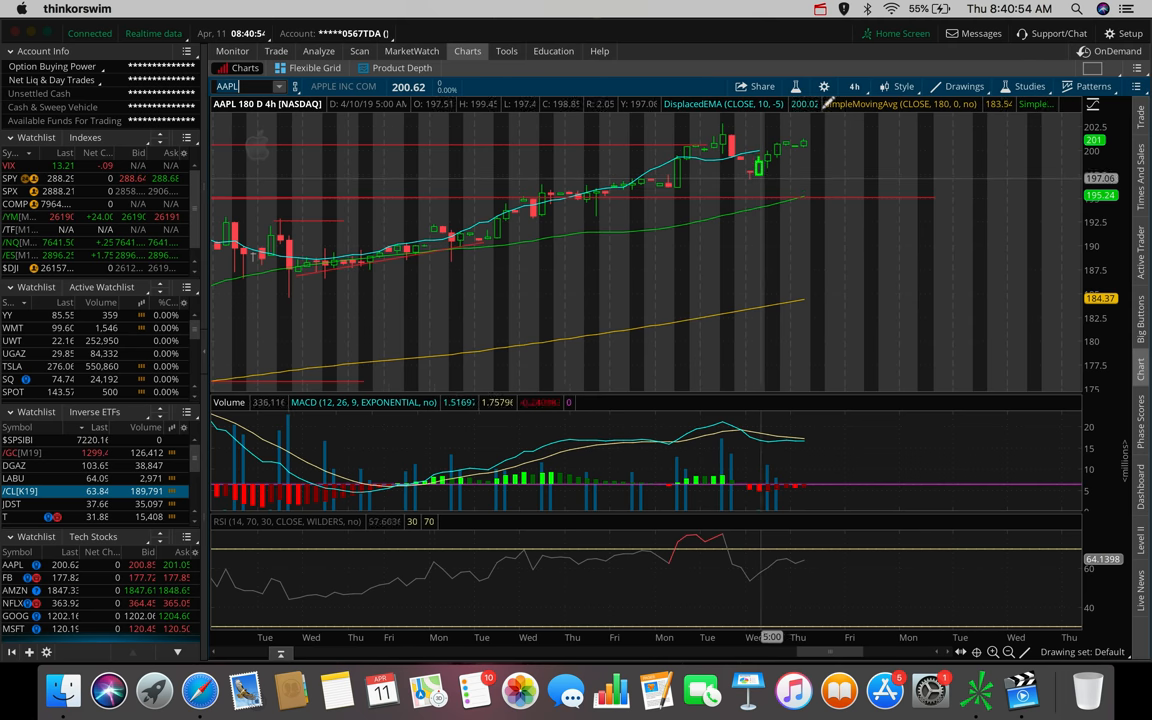
# View AAPL on the 1 Y : 1D chart, then switch back to 180 D : 4h.
pyautogui.click(853, 86)
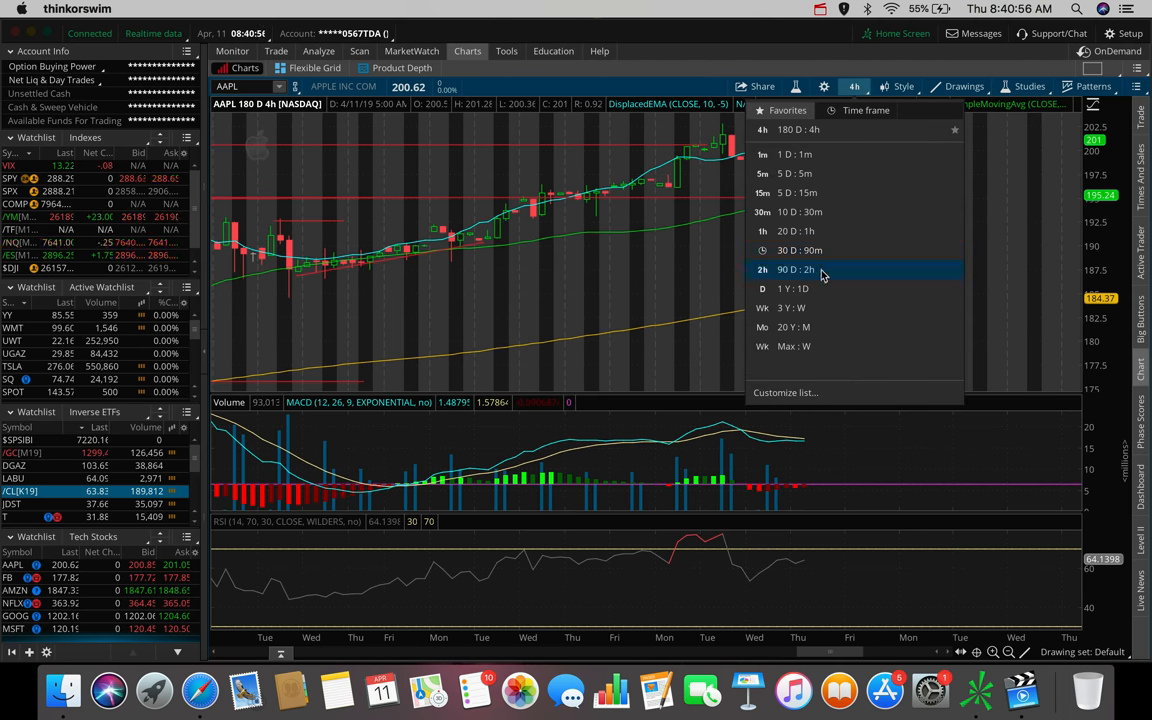
pyautogui.click(790, 288)
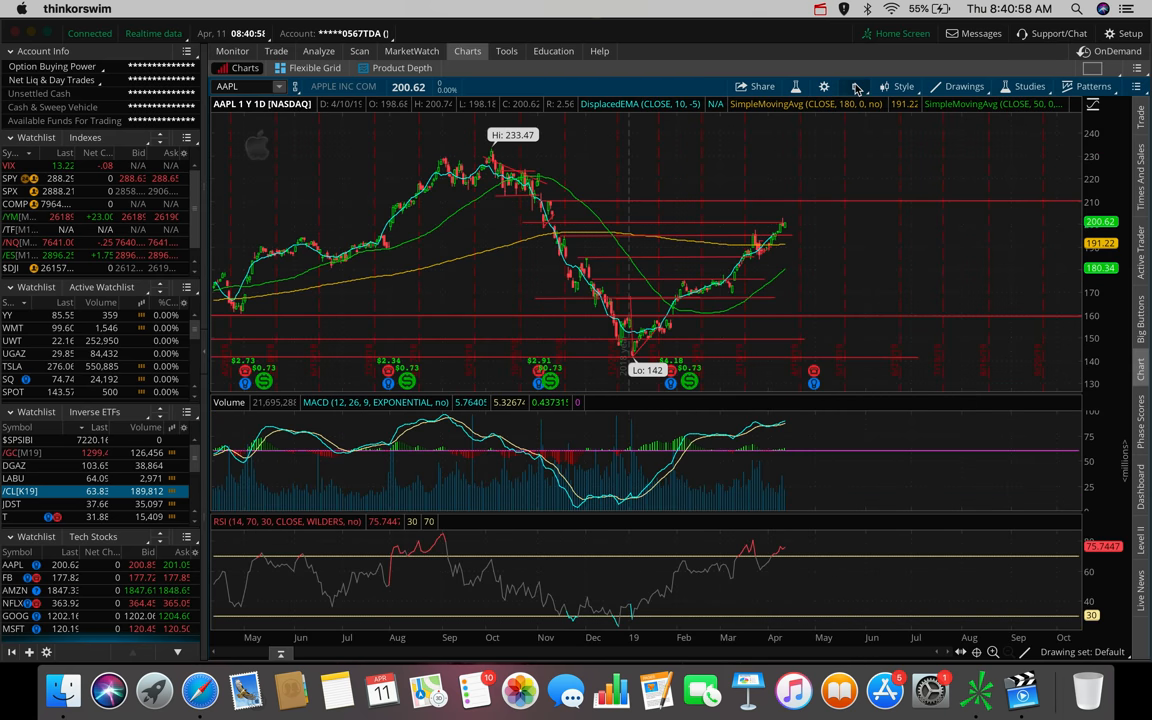
pyautogui.click(853, 86)
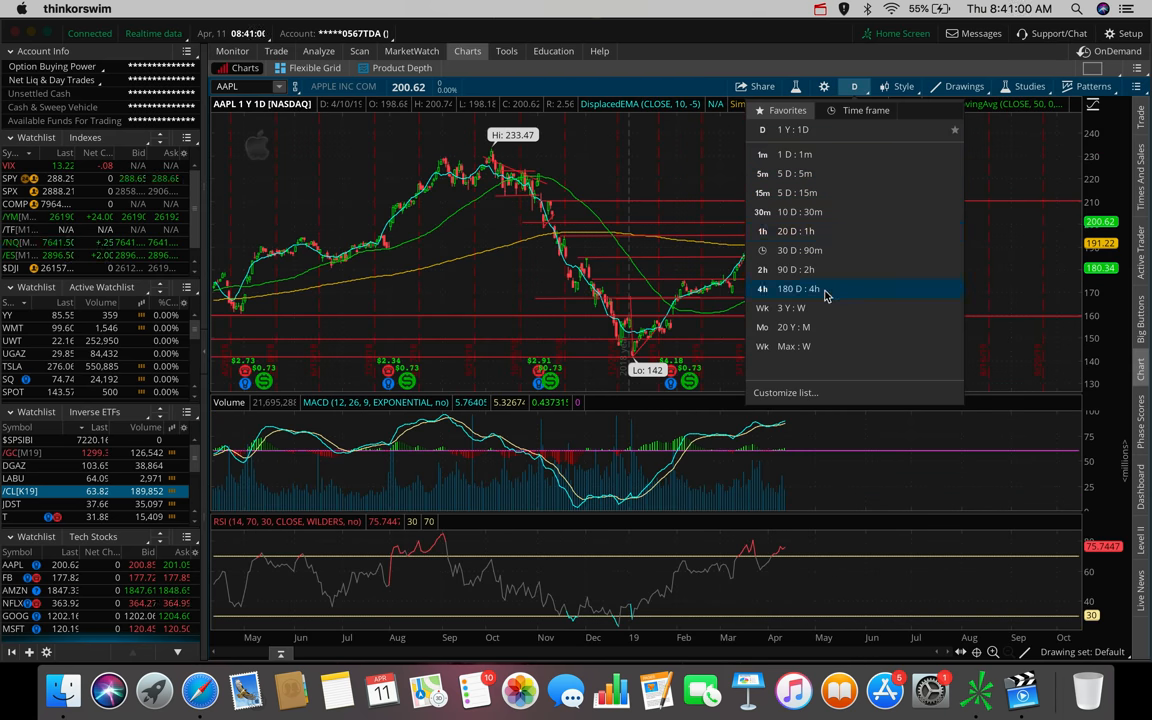
pyautogui.click(790, 288)
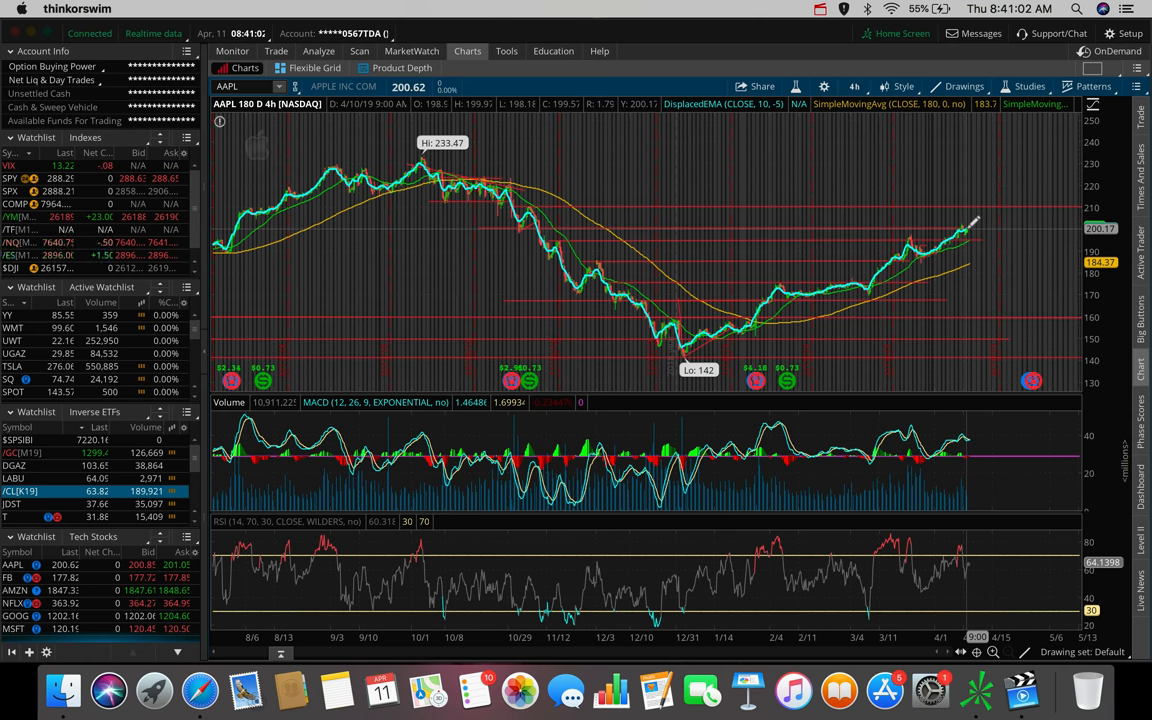
pyautogui.moveTo(963, 222)
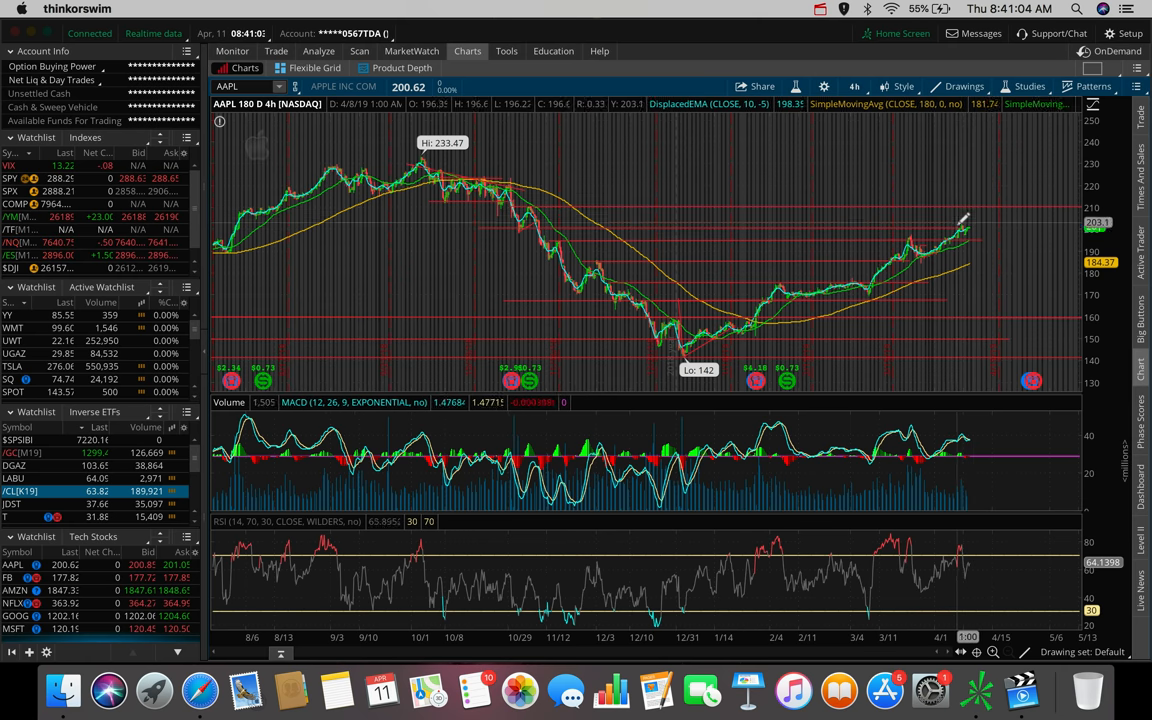
pyautogui.moveTo(985, 205)
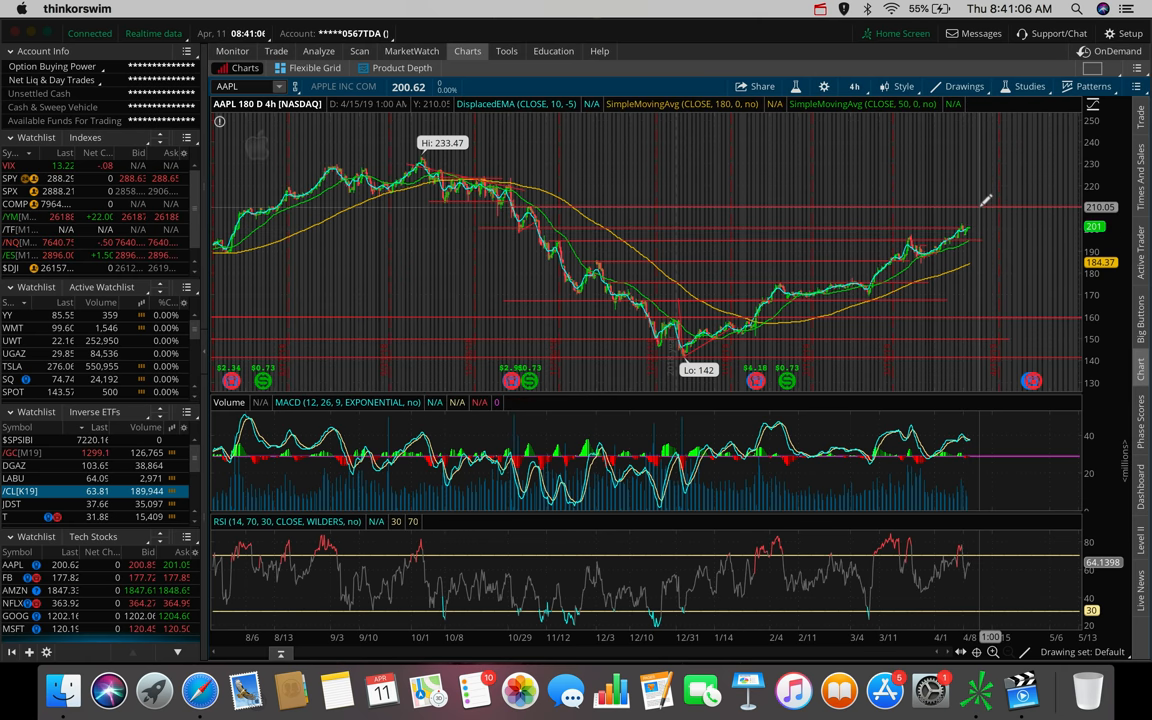
pyautogui.moveTo(985, 200)
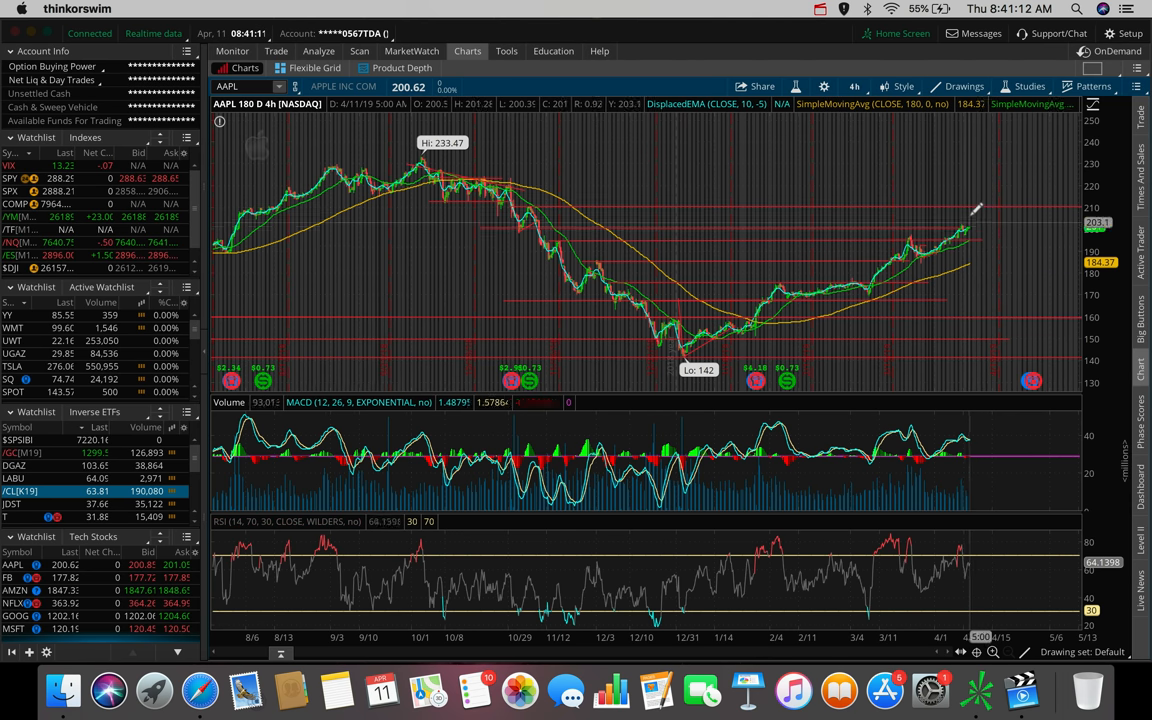
pyautogui.moveTo(948, 220)
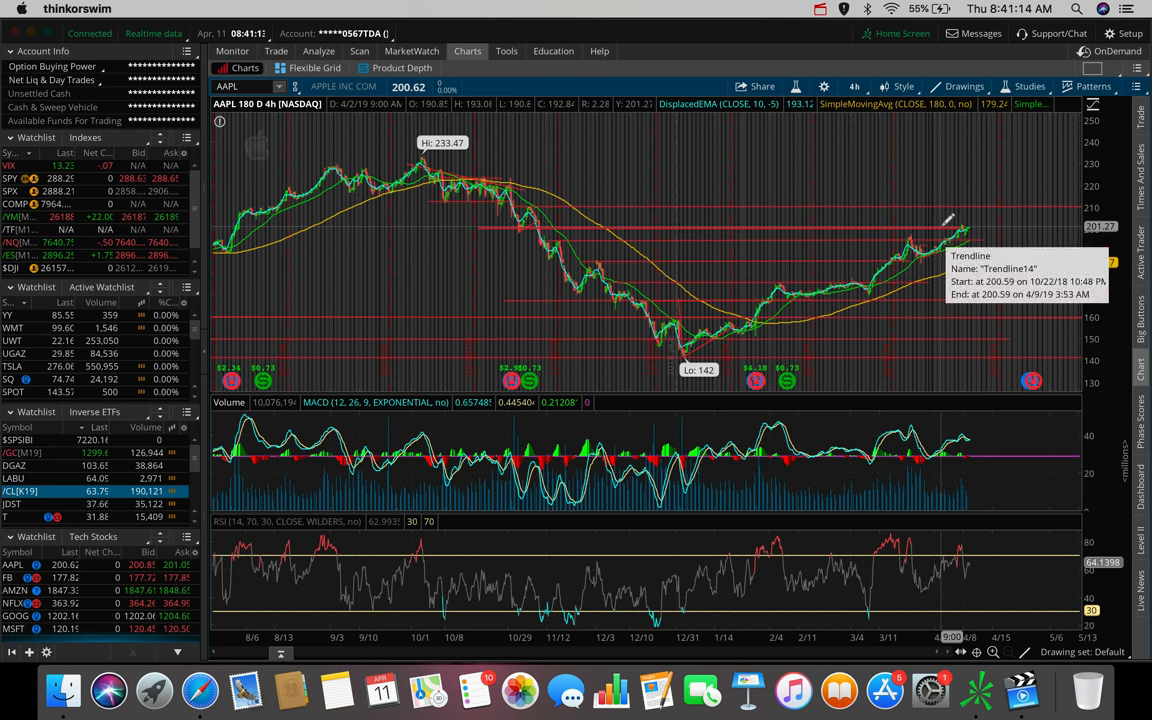